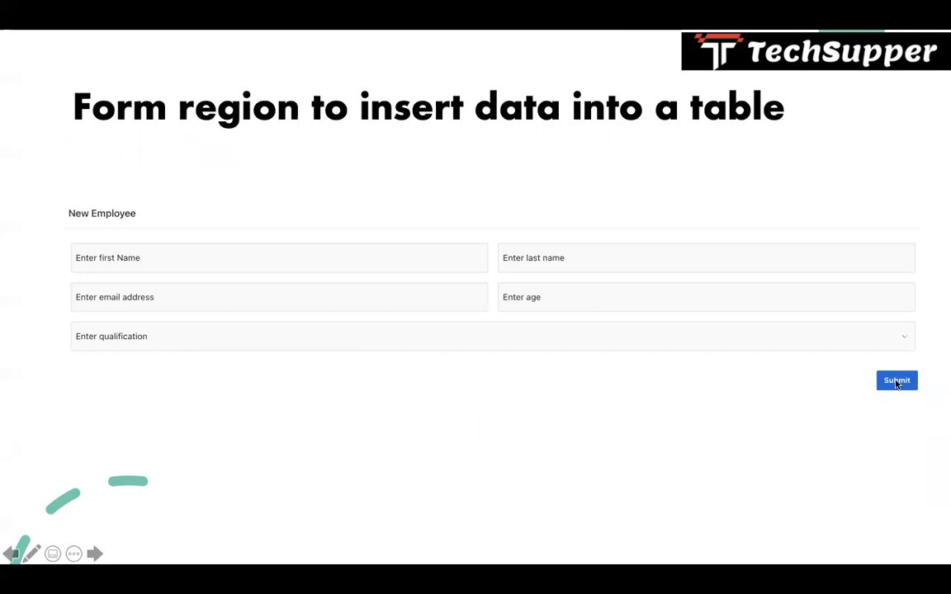
mouse_move(489, 231)
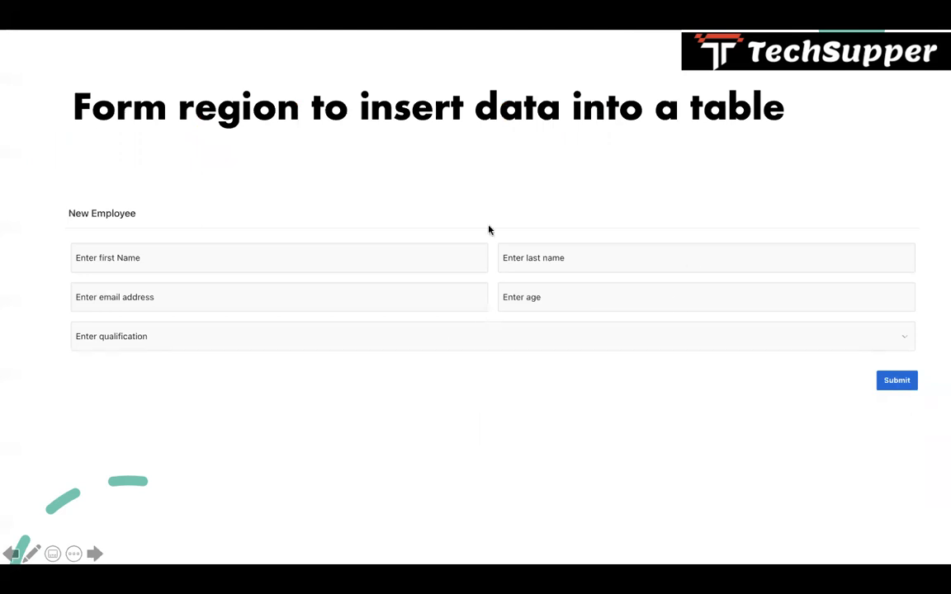
mouse_move(439, 406)
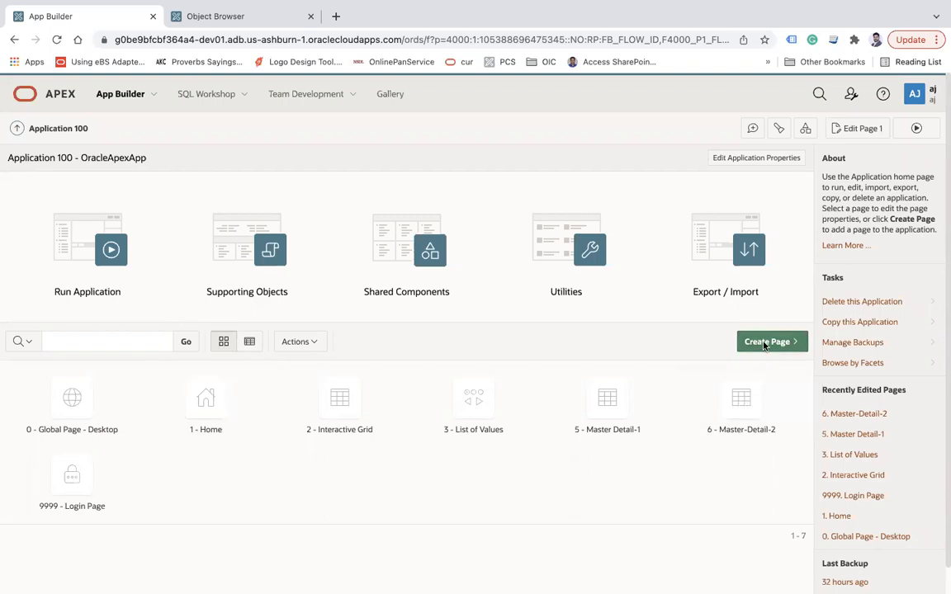
Start Create Page in Application 100, browse the Form page types, then choose Blank Page.
click(766, 342)
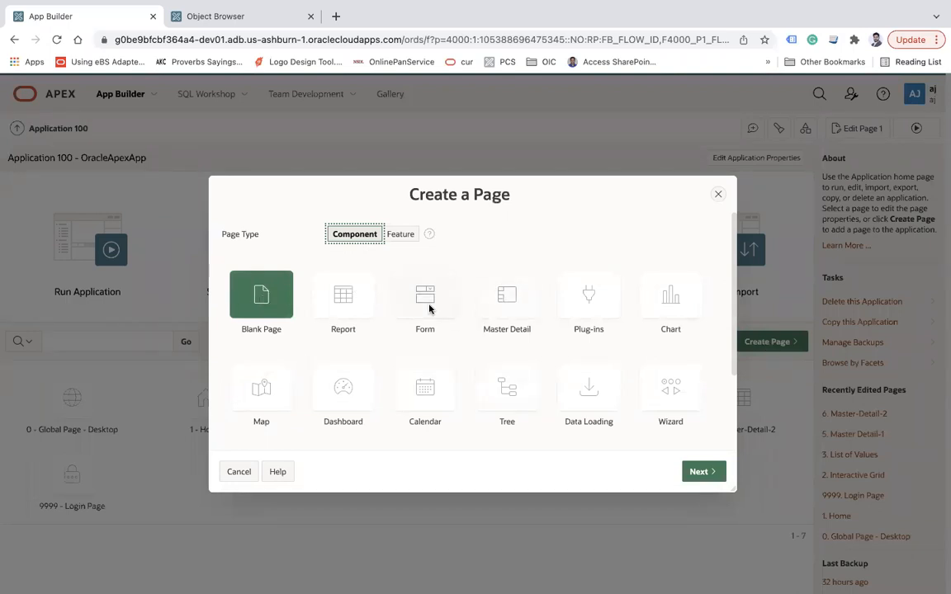
click(424, 304)
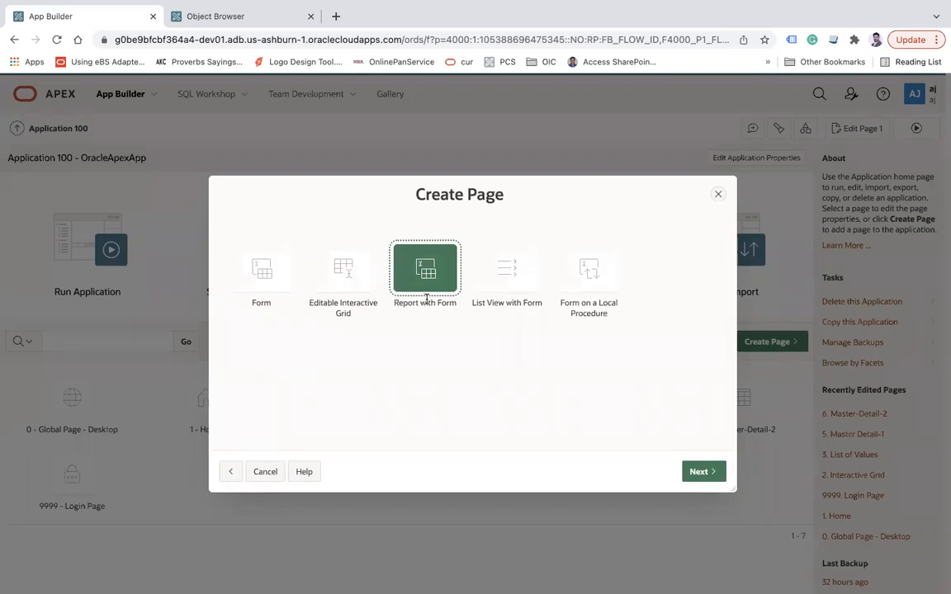
mouse_move(304, 386)
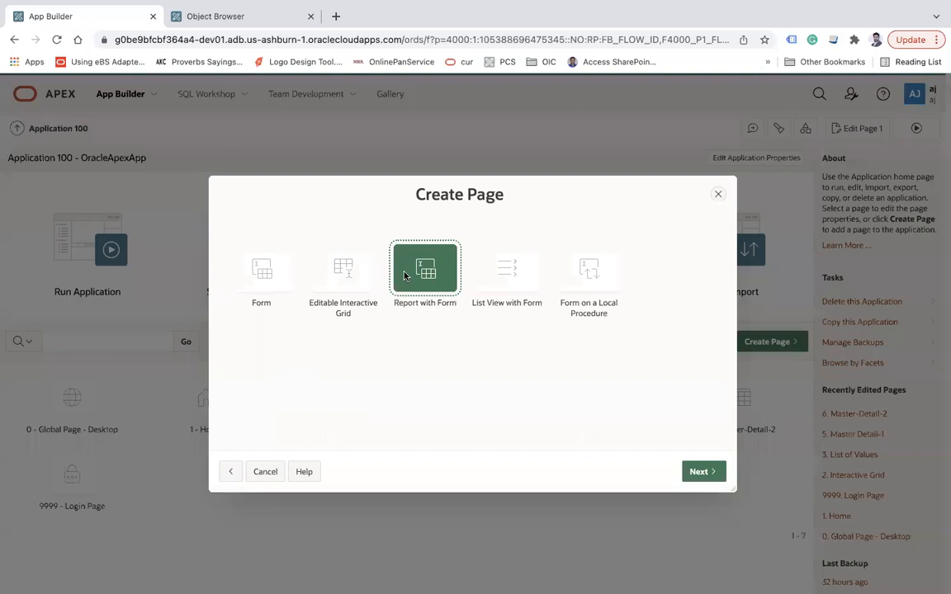
mouse_move(507, 281)
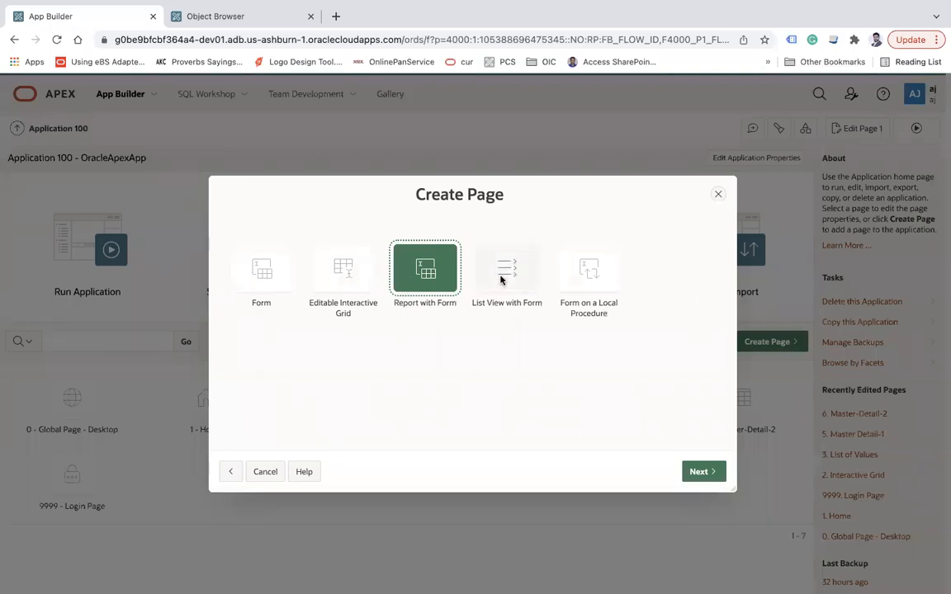
mouse_move(588, 272)
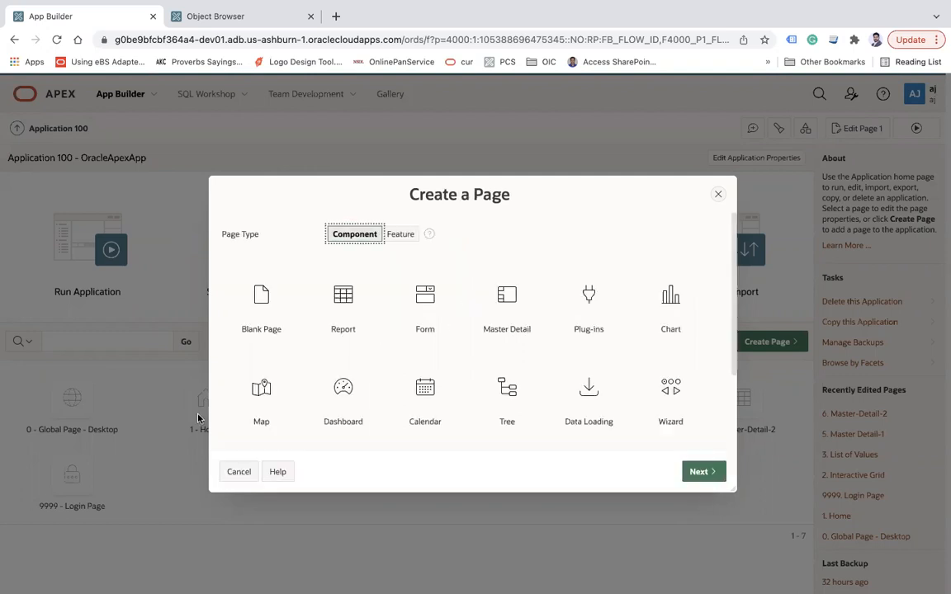
click(261, 306)
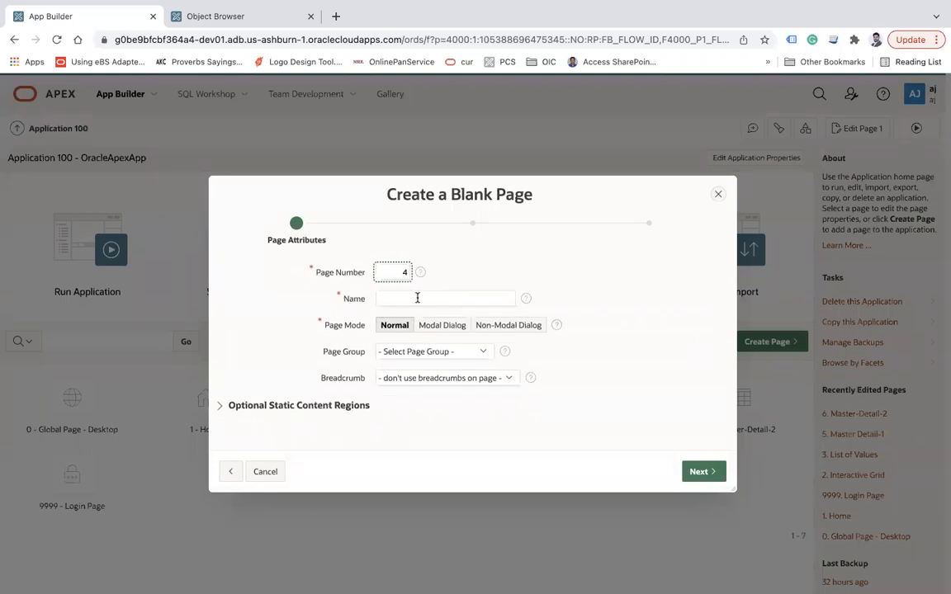
Name the page 'Create Employee', give it a new navigation menu entry, and finish the wizard.
text(Employee)
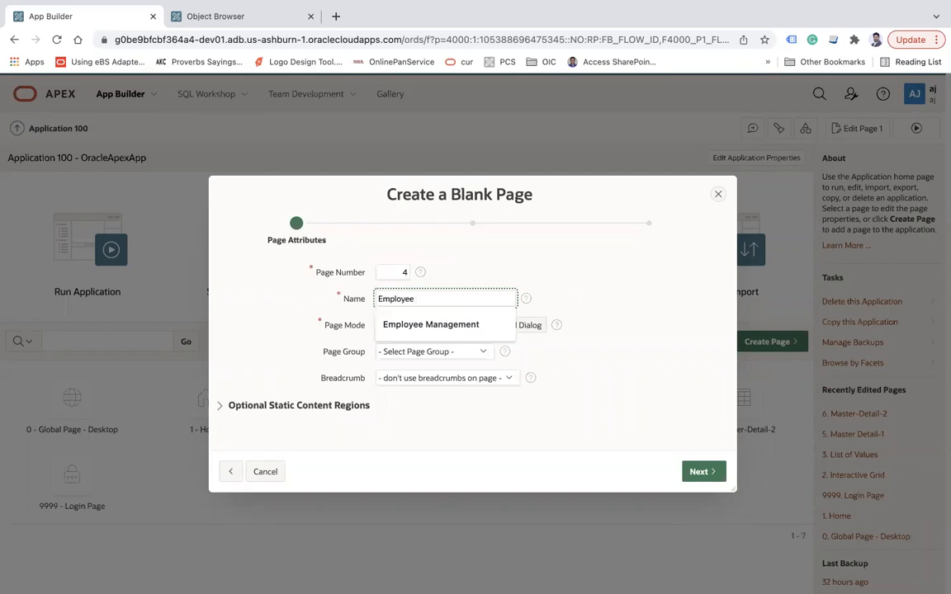
text(Create)
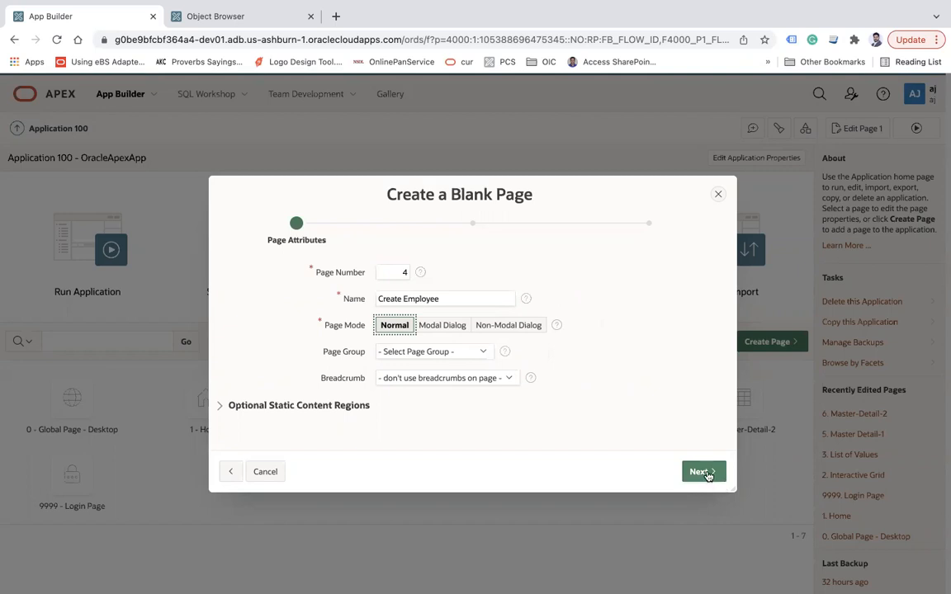
click(699, 472)
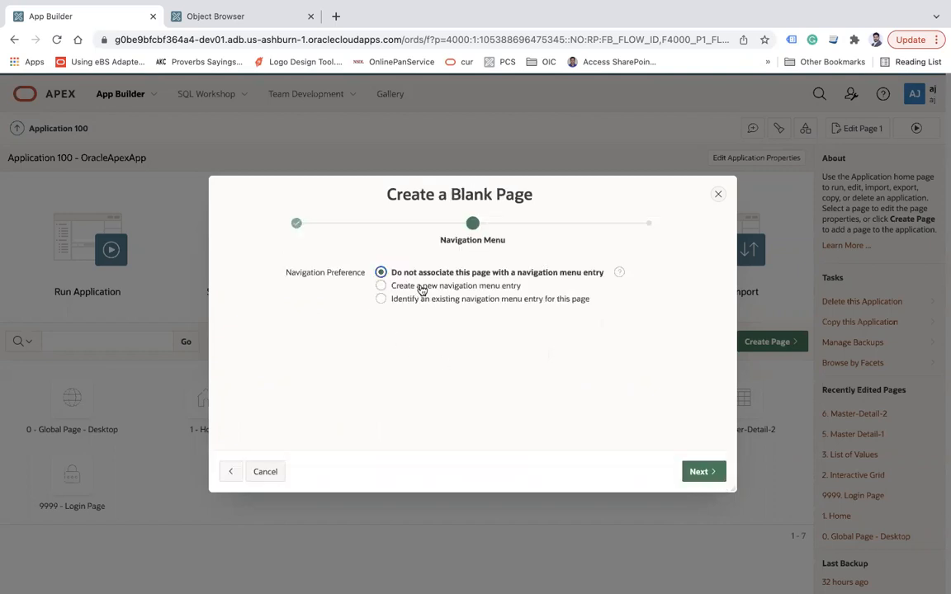
click(379, 286)
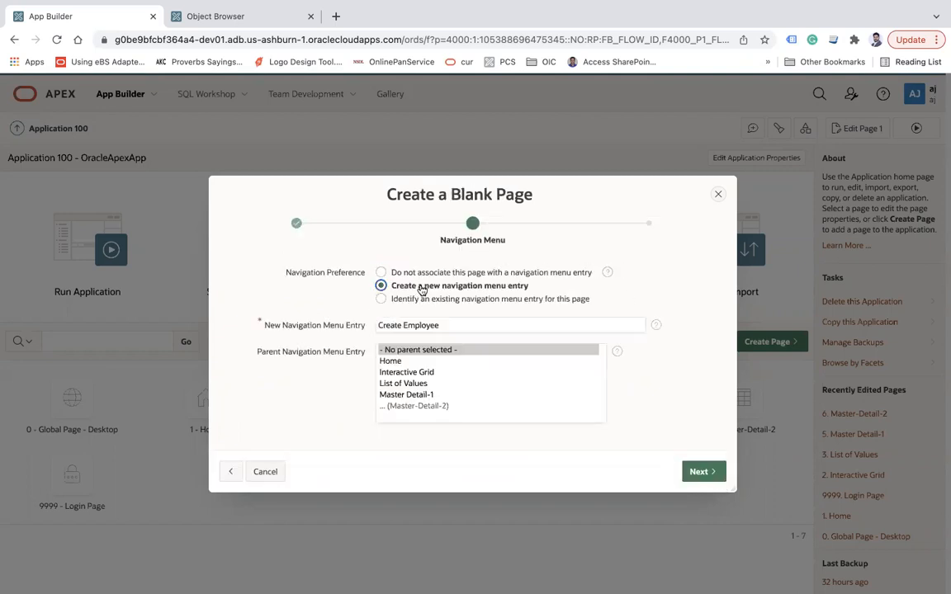
click(703, 472)
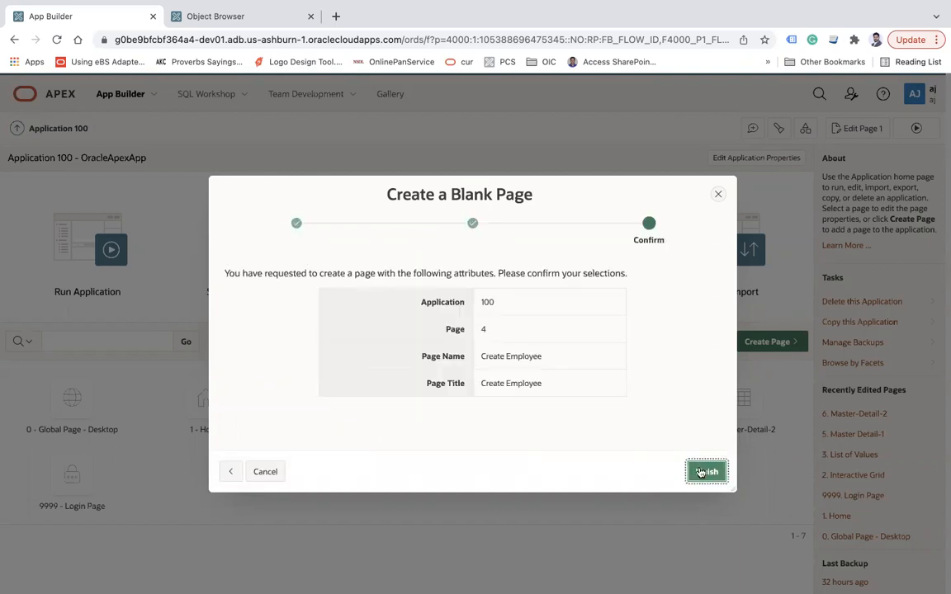
click(706, 472)
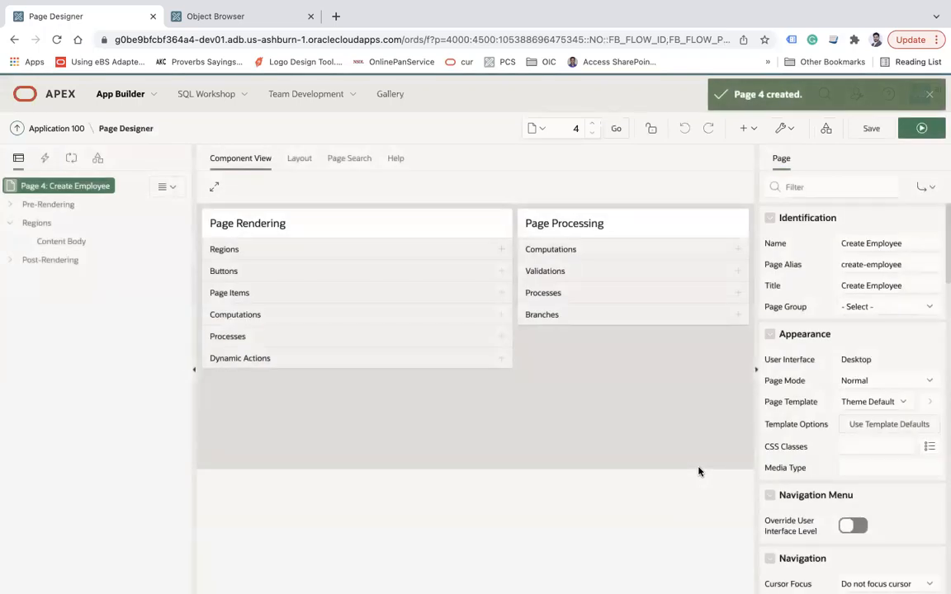
mouse_move(281, 363)
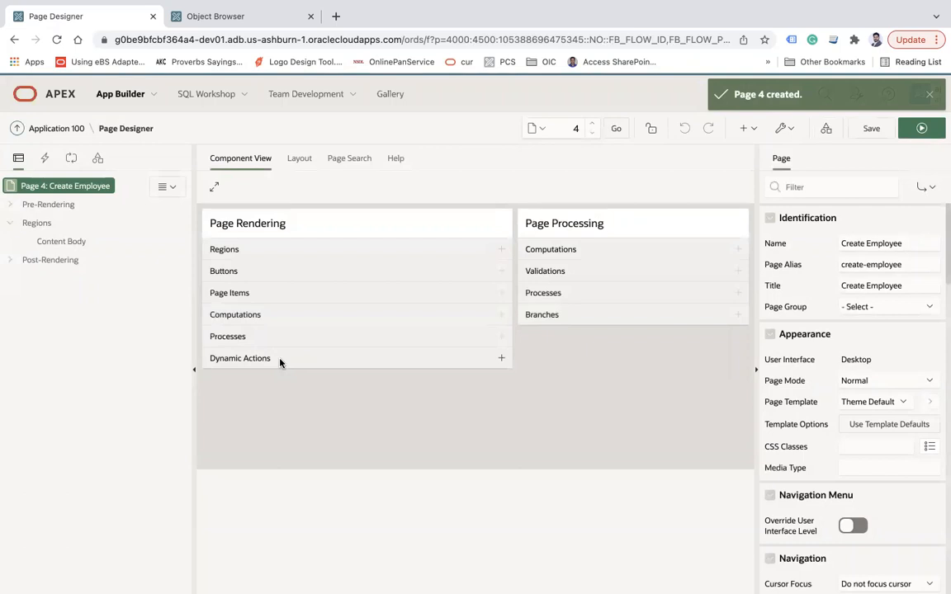
click(217, 16)
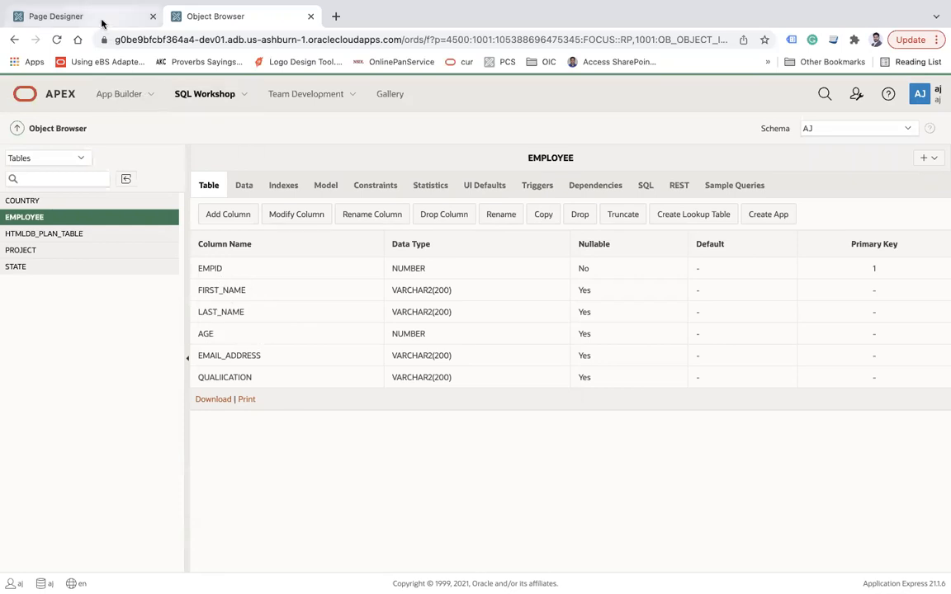
click(56, 17)
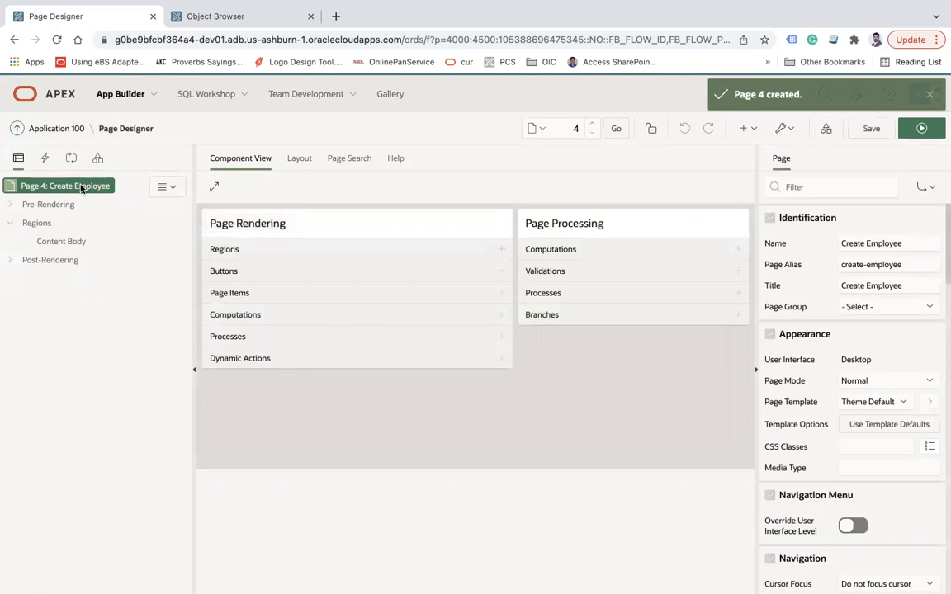
mouse_move(426, 288)
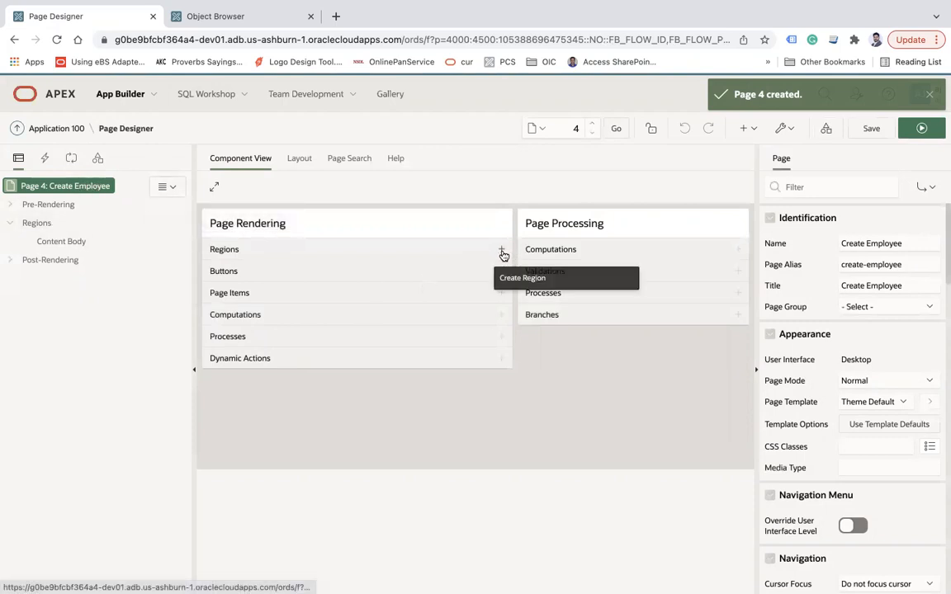
Add a region titled New Employee of type Form with Location kept as Local Database.
click(502, 249)
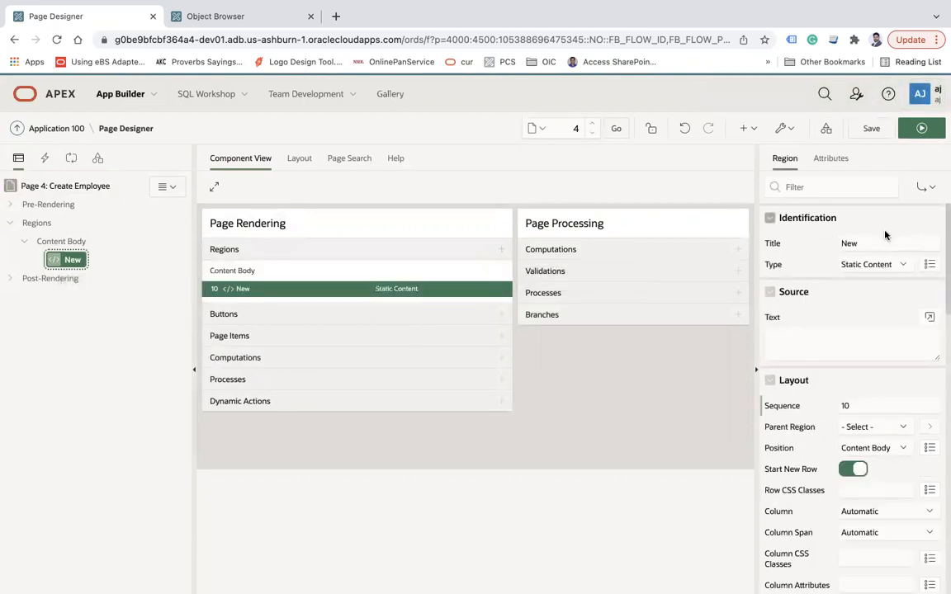
click(875, 242)
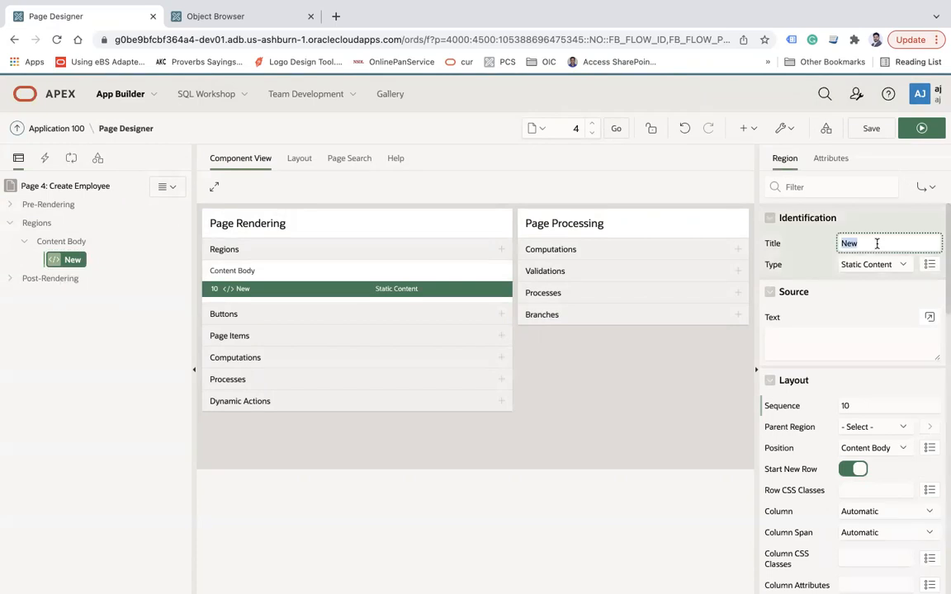
text(Employee)
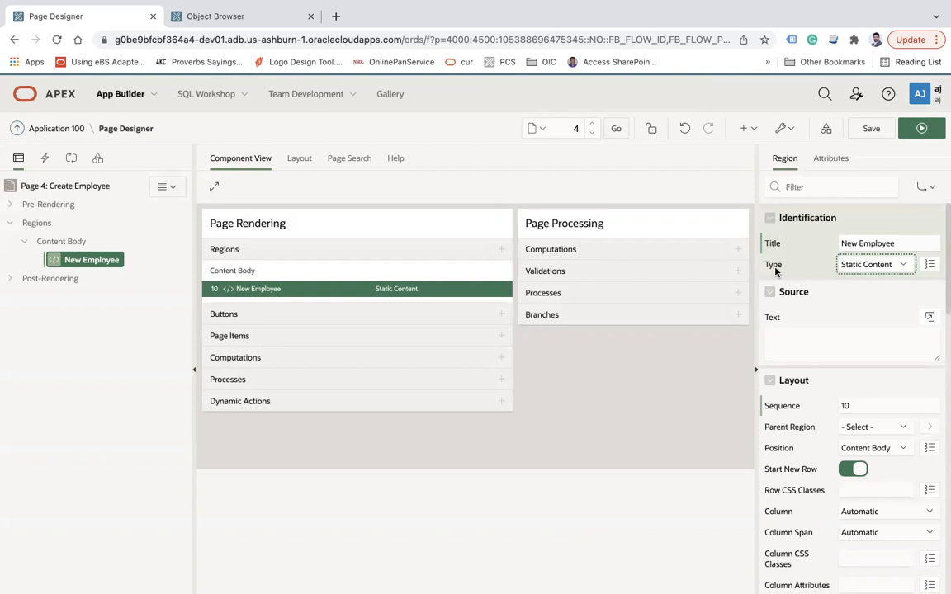
click(873, 264)
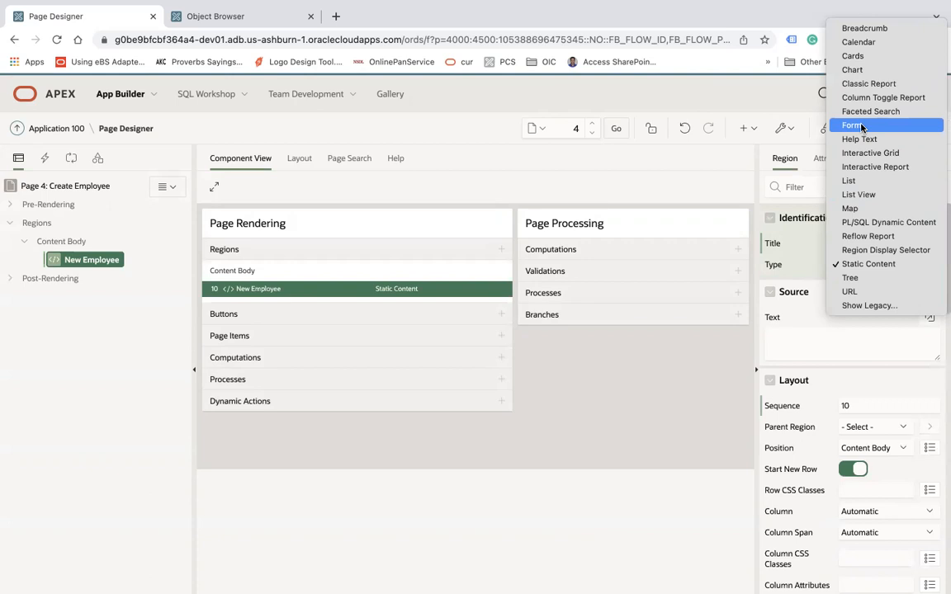
click(852, 126)
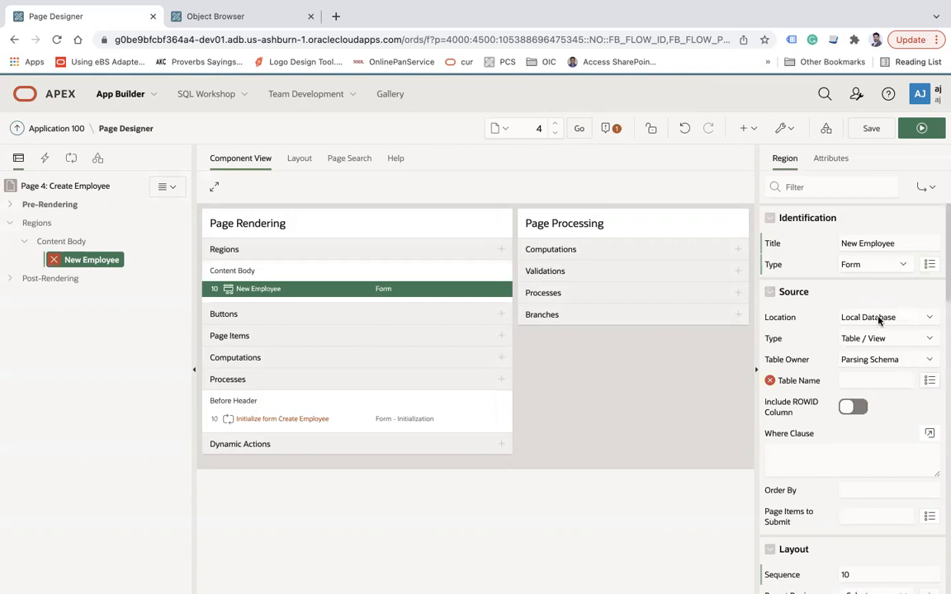
click(888, 317)
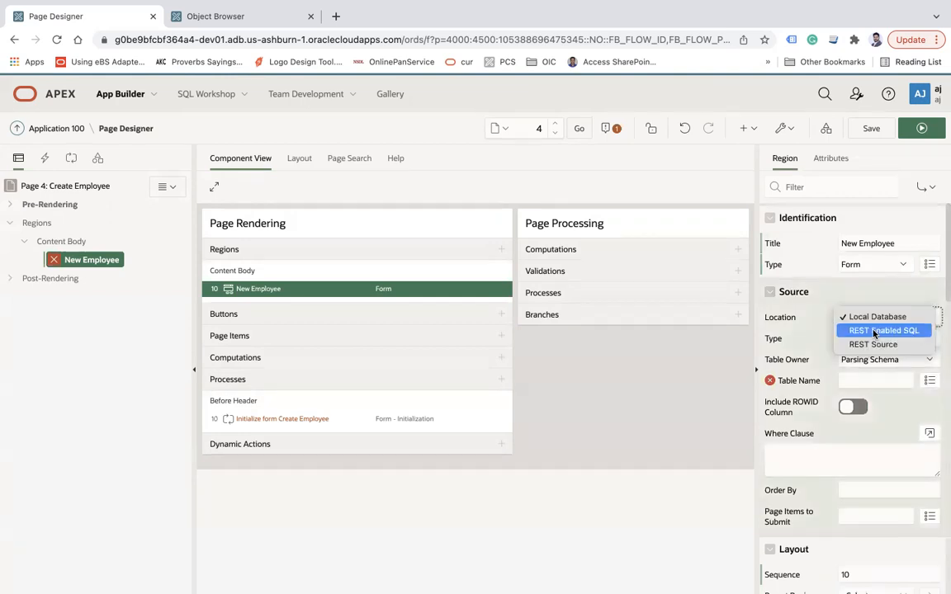
mouse_move(876, 317)
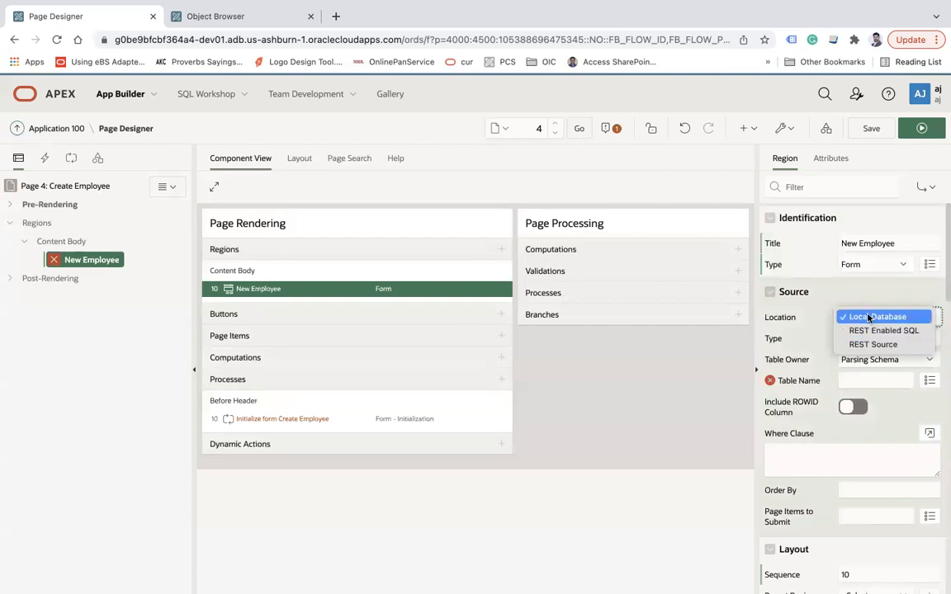
click(876, 317)
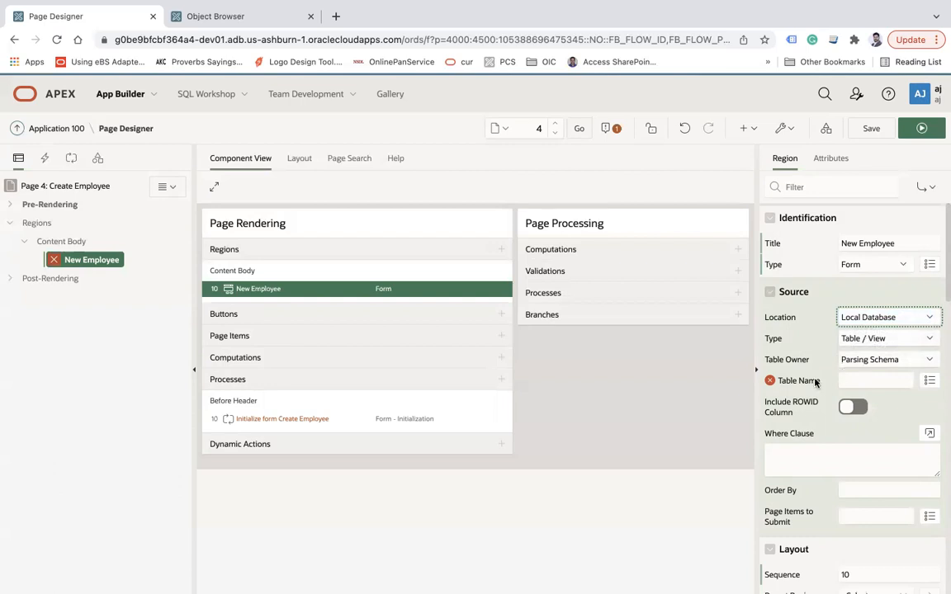
click(929, 380)
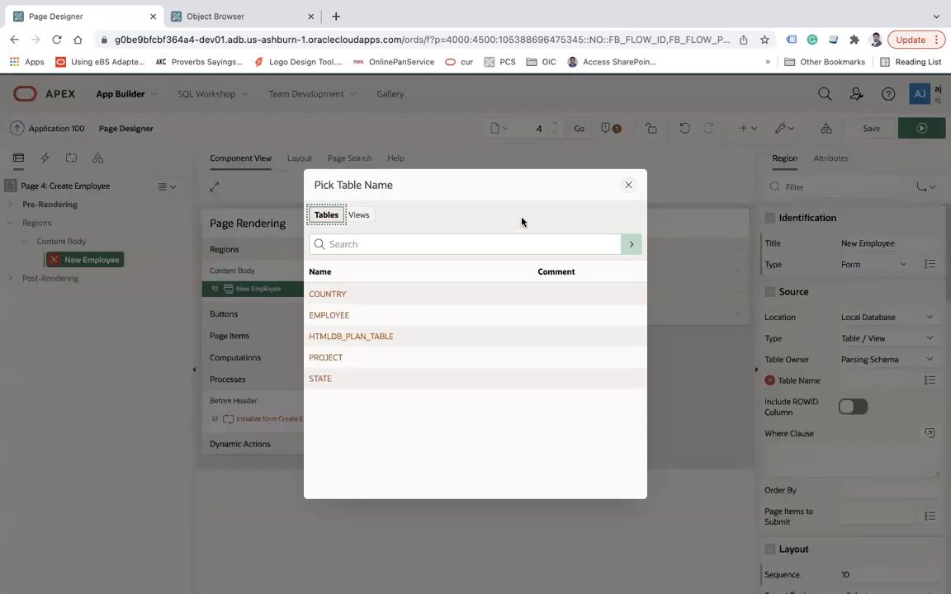
mouse_move(328, 315)
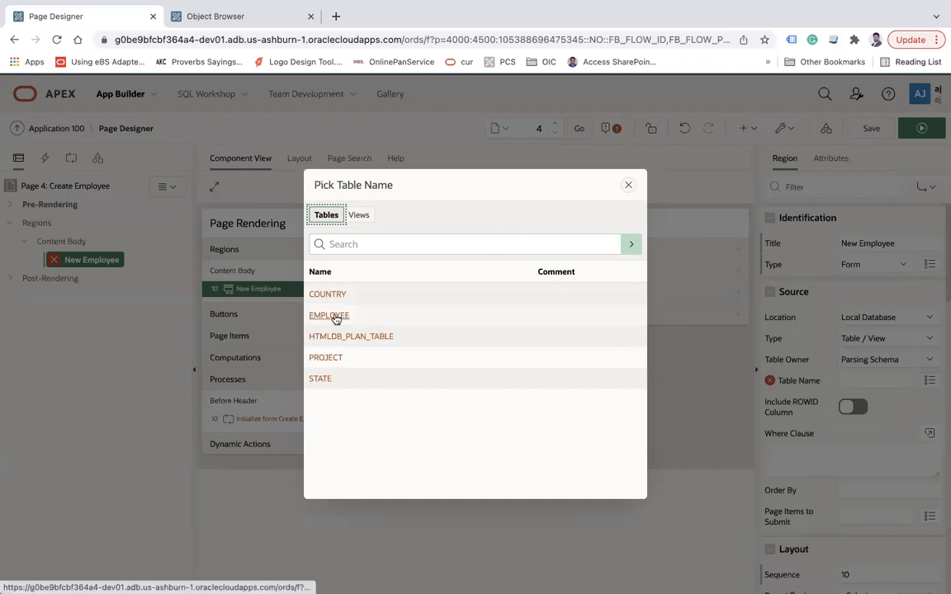
click(329, 316)
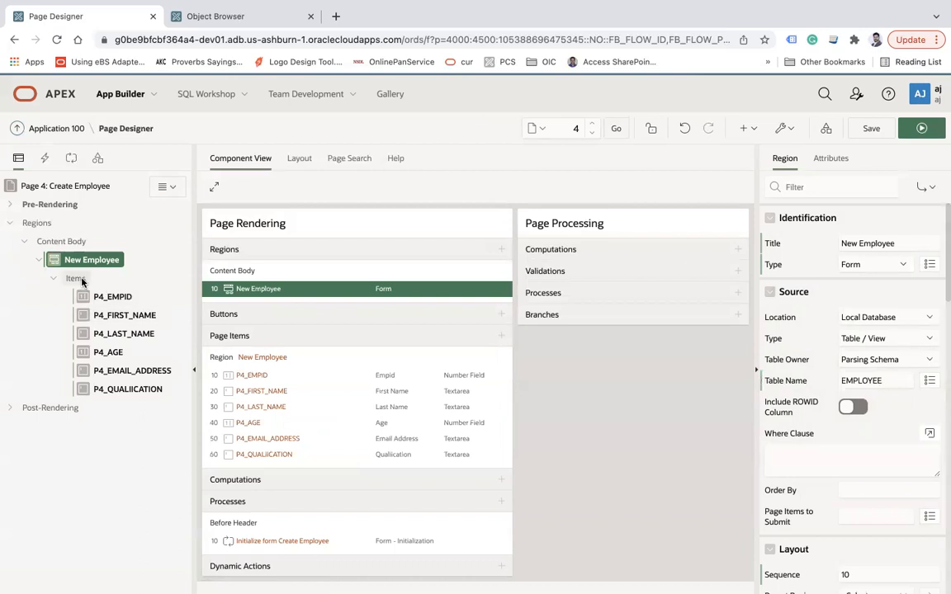
mouse_move(129, 390)
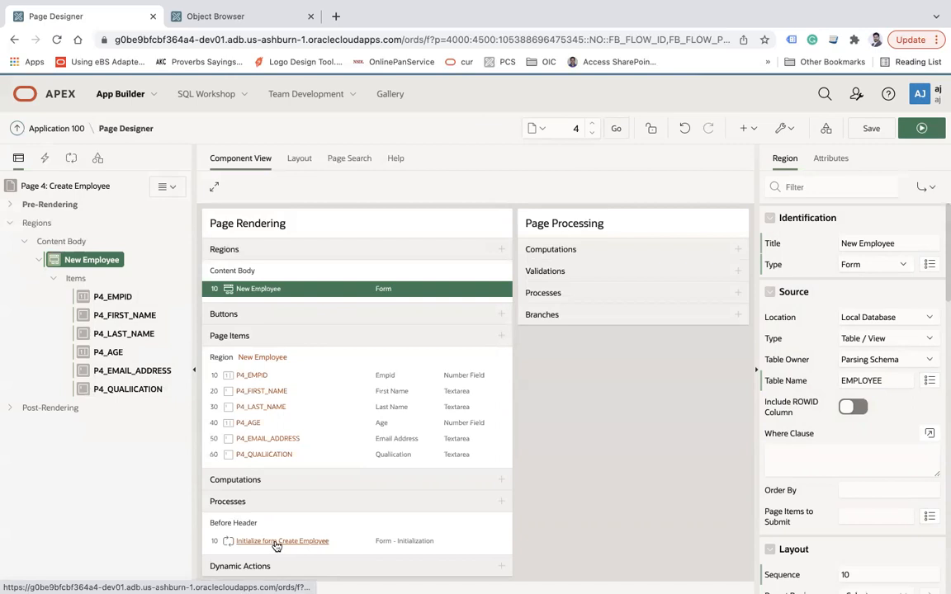
click(112, 296)
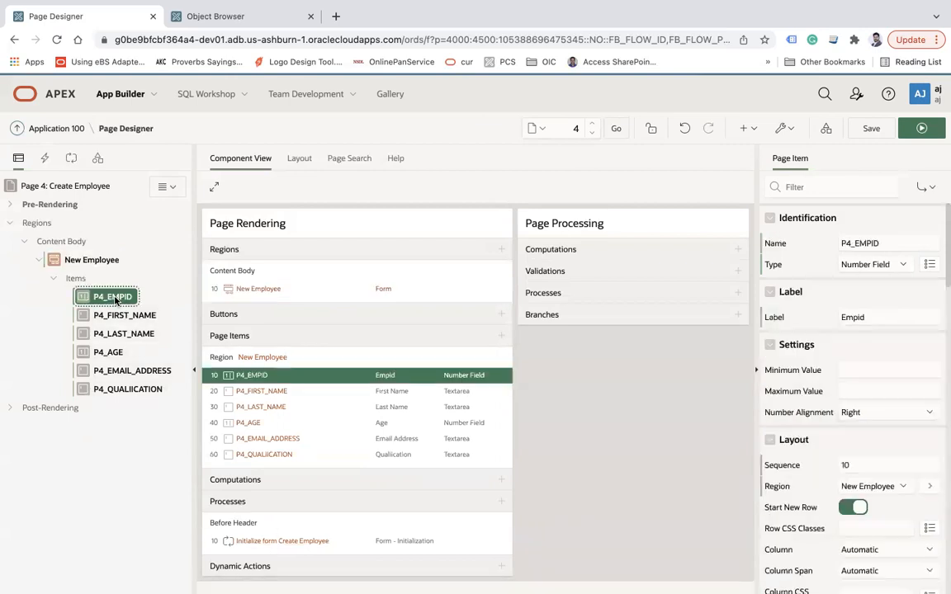
click(124, 334)
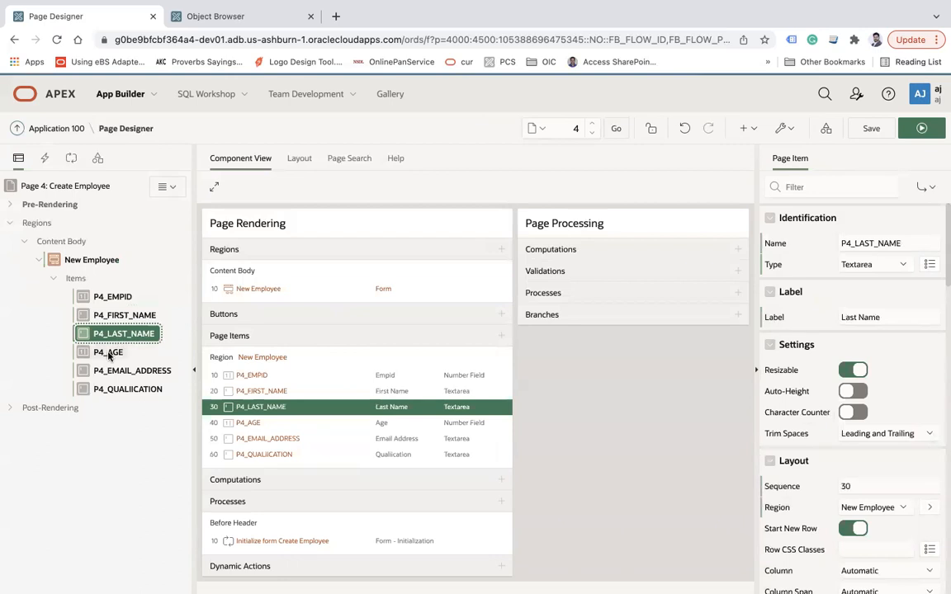
click(129, 390)
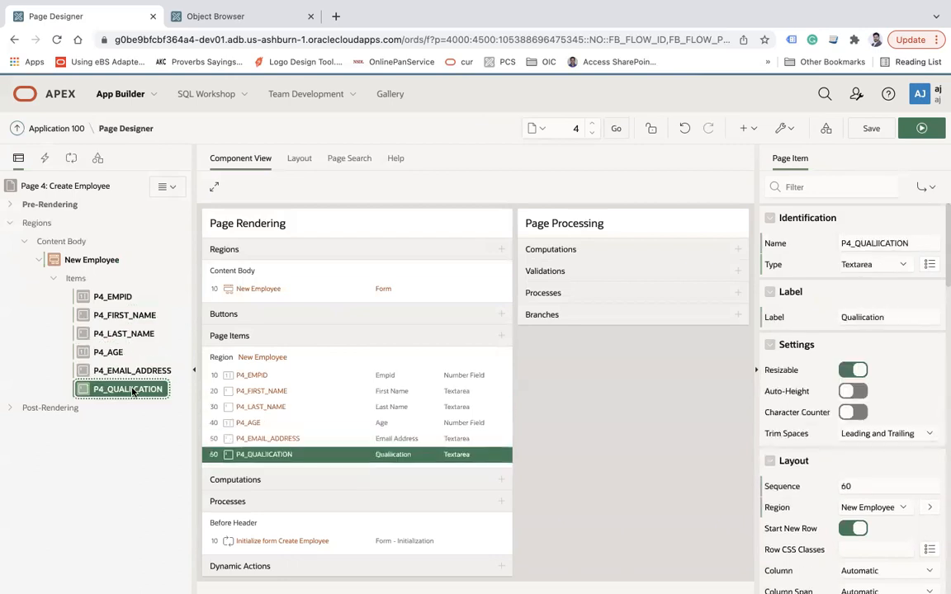
click(112, 297)
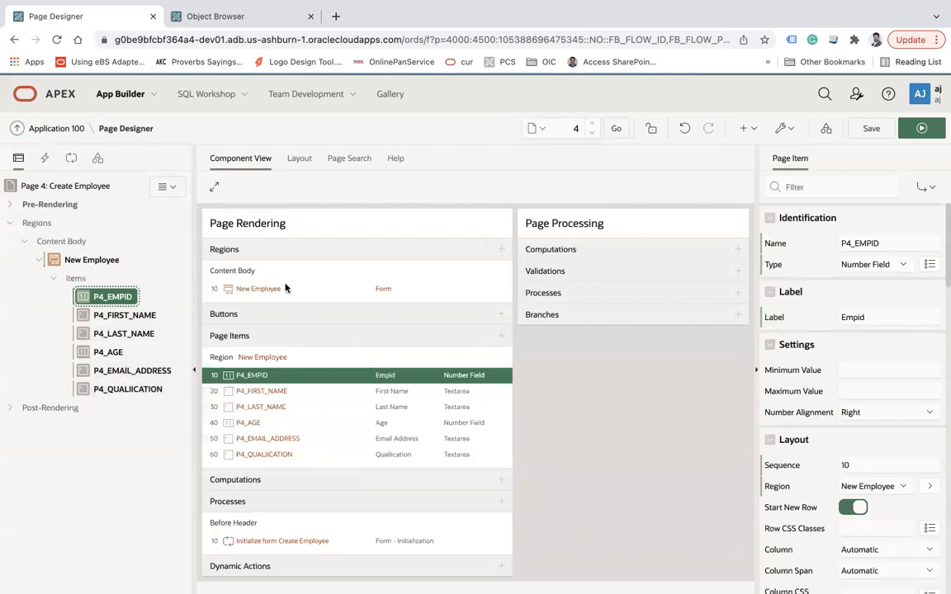
In Layout view, filter P4_EMPID's properties by 'pri', toggle Primary Key, save and run the page.
click(299, 158)
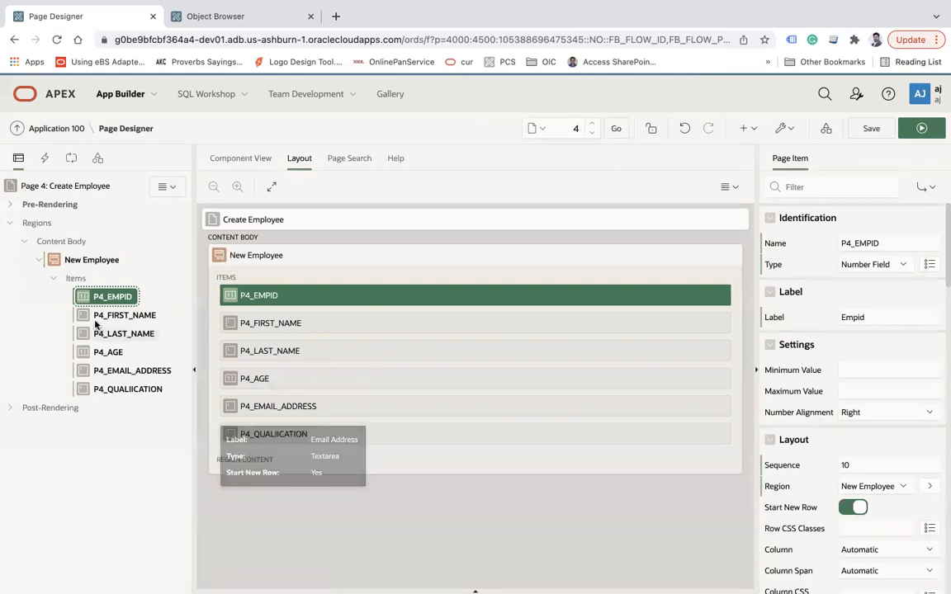
mouse_move(113, 297)
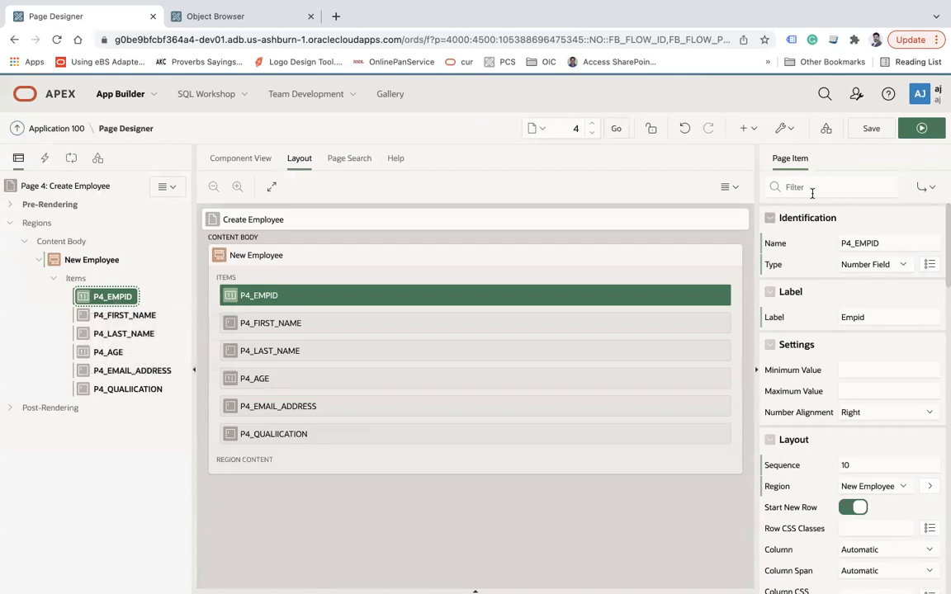
click(829, 187)
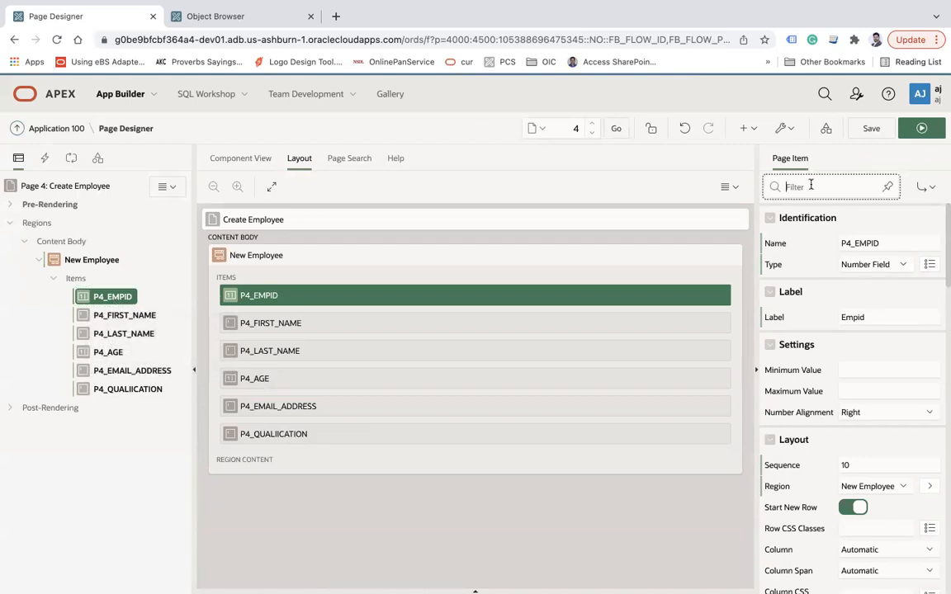
text(pri)
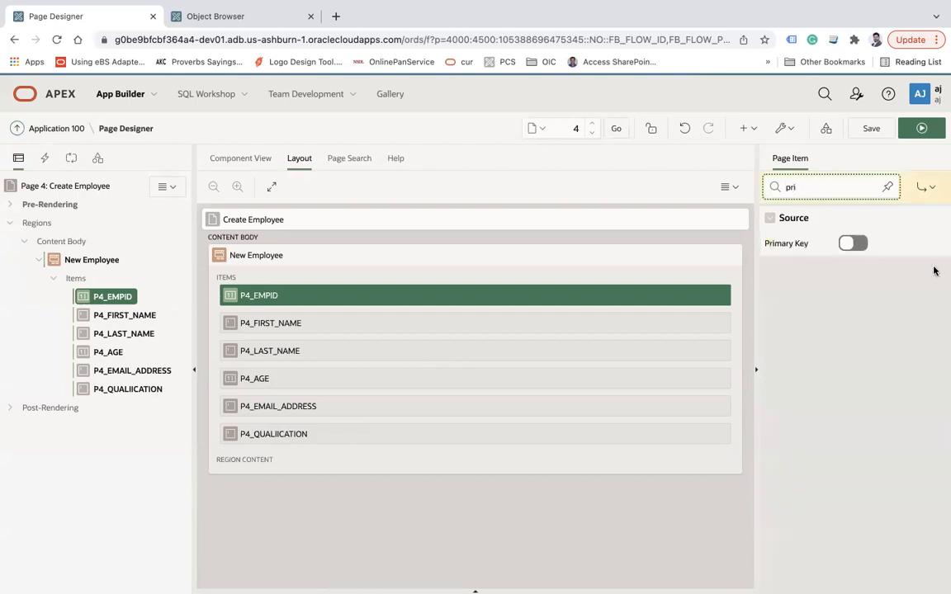
click(851, 242)
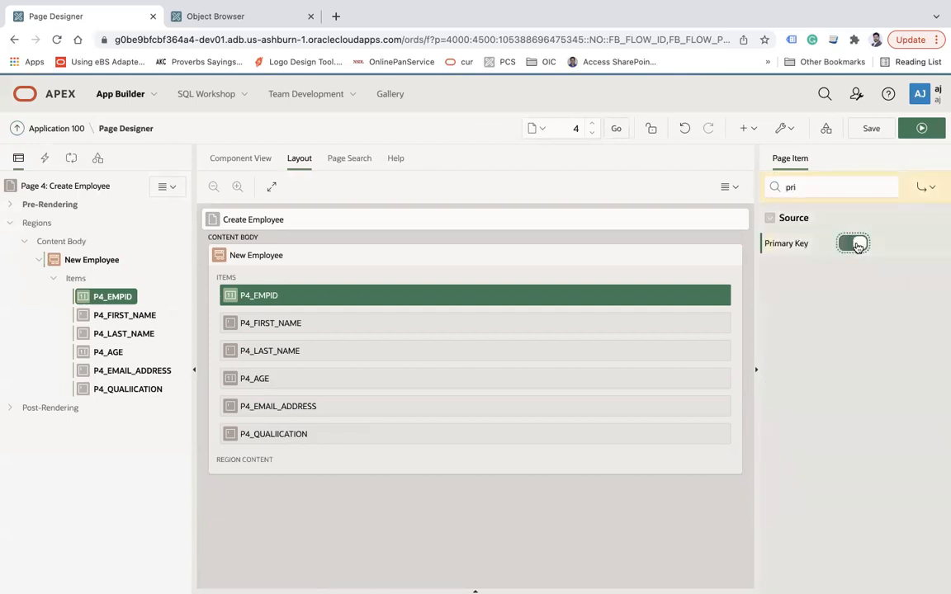
click(852, 243)
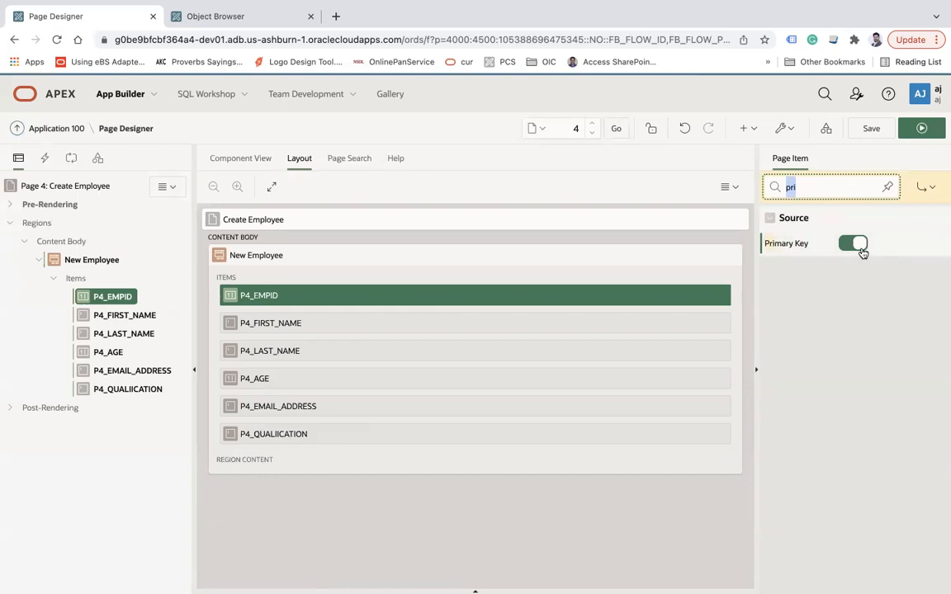
click(851, 243)
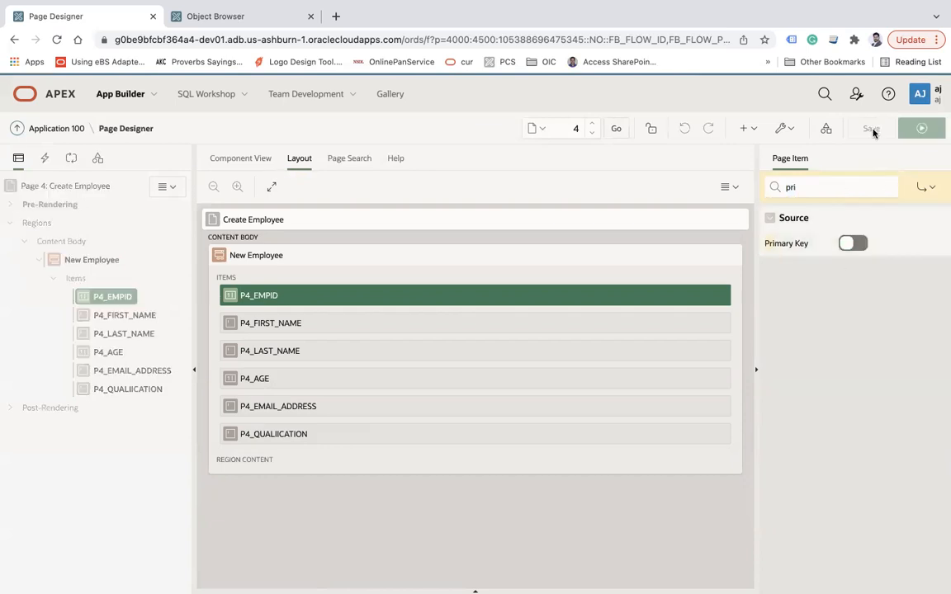
click(871, 129)
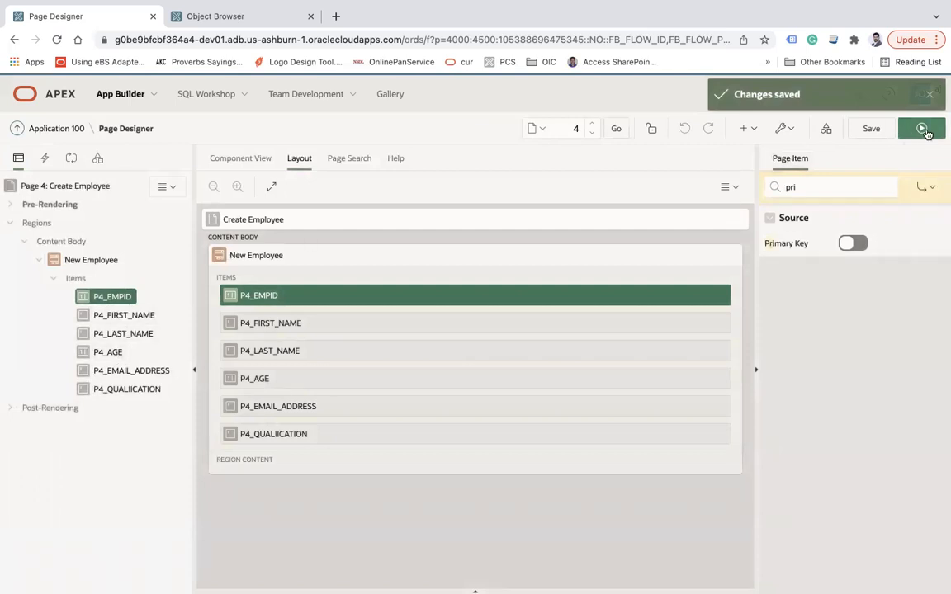
click(921, 129)
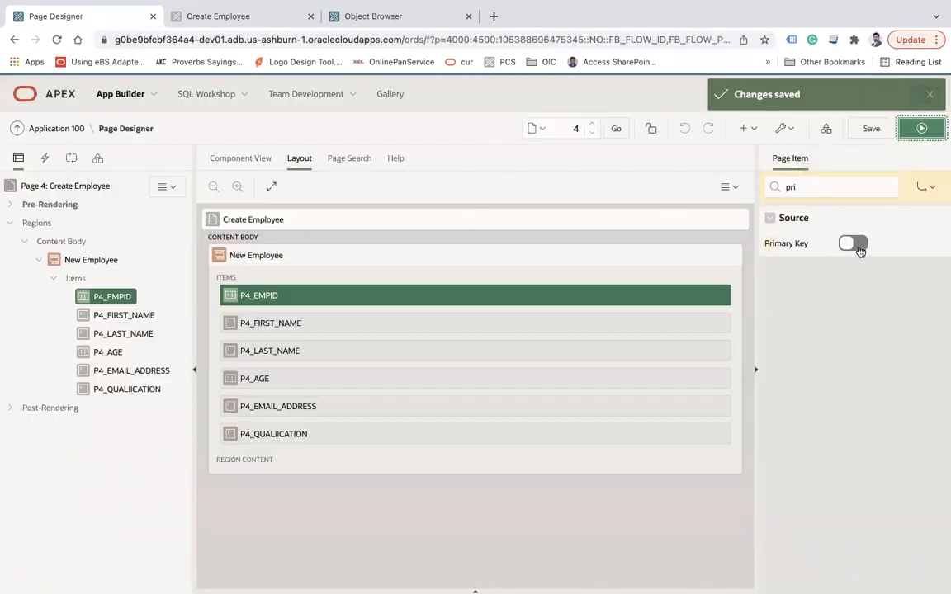
Turn Primary Key on for P4_EMPID again, run the page and dismiss the resulting error.
click(852, 242)
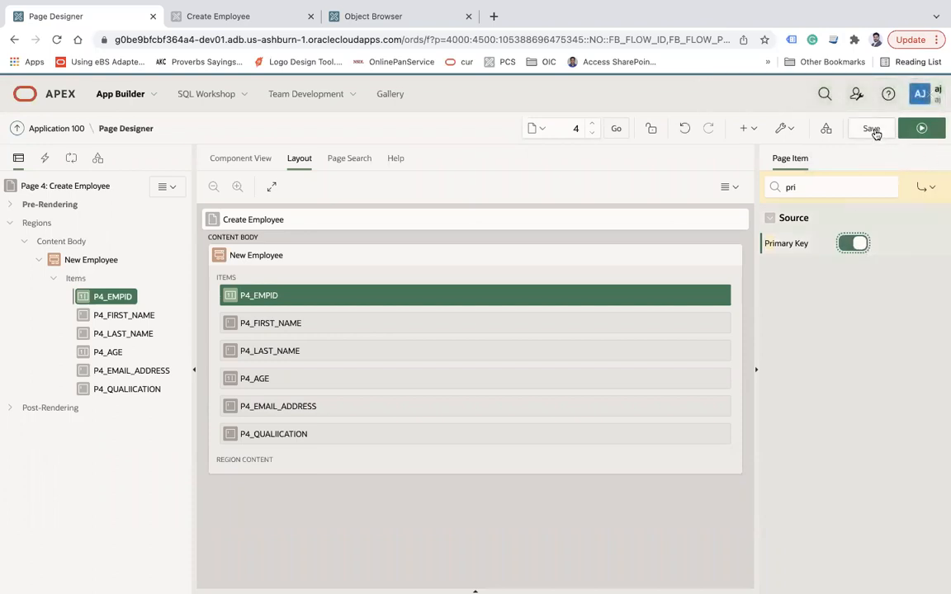
click(921, 129)
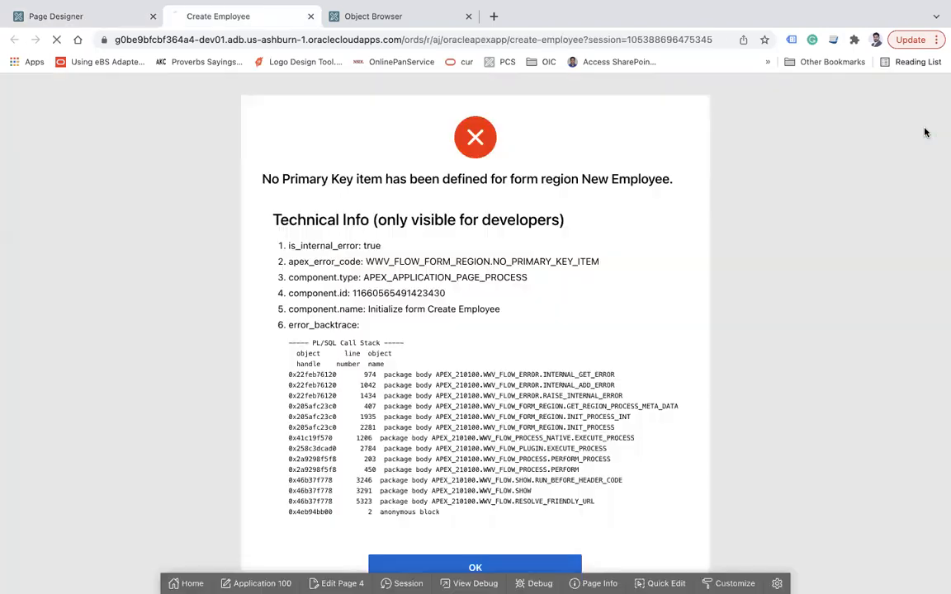
click(475, 568)
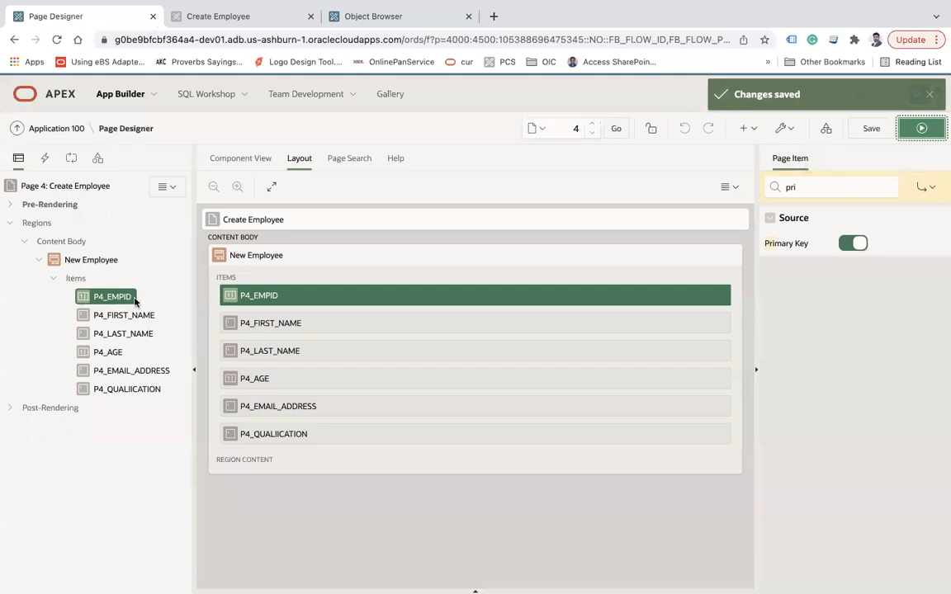
mouse_move(112, 297)
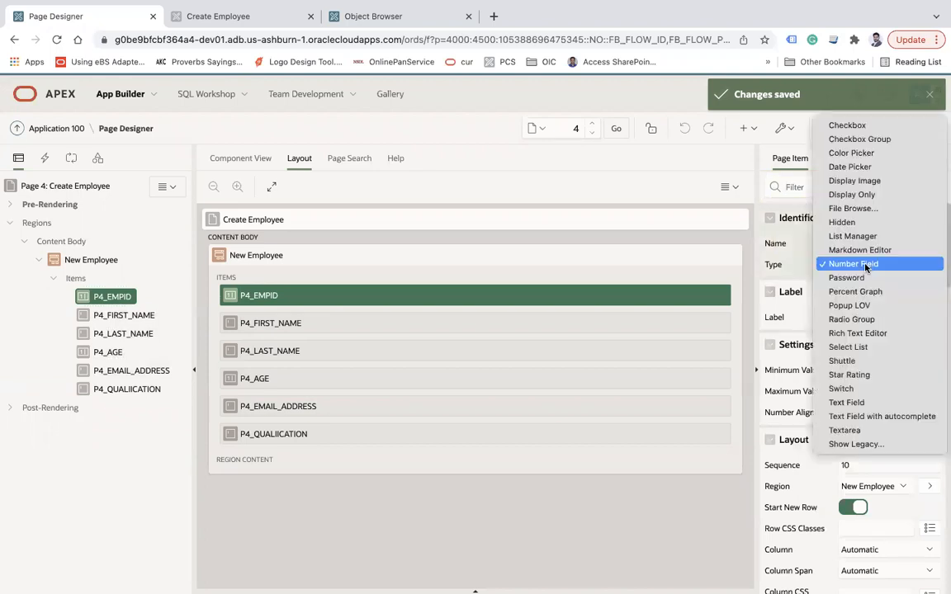
Make P4_EMPID a Hidden item and keep First Name as a Textarea.
click(842, 222)
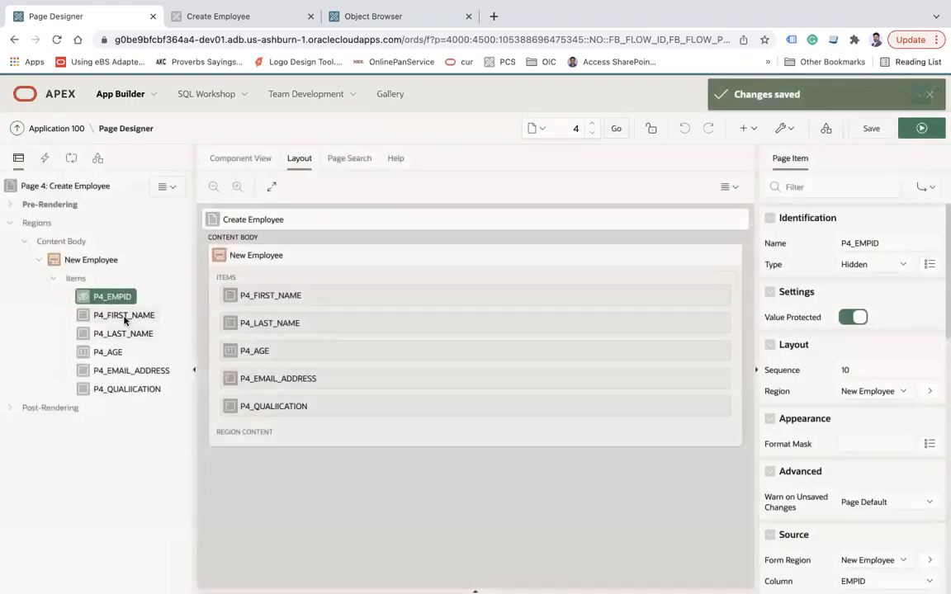
click(124, 313)
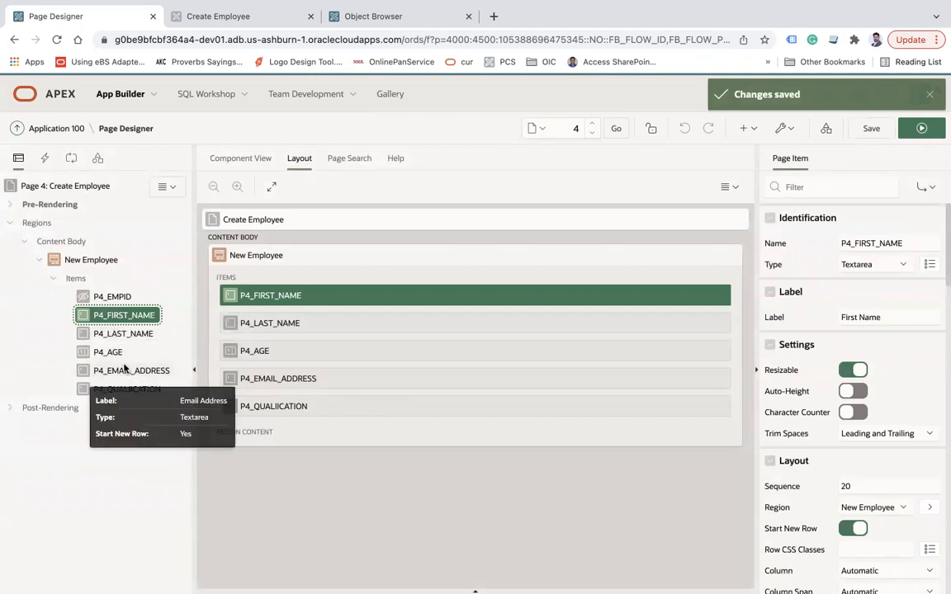
mouse_move(136, 333)
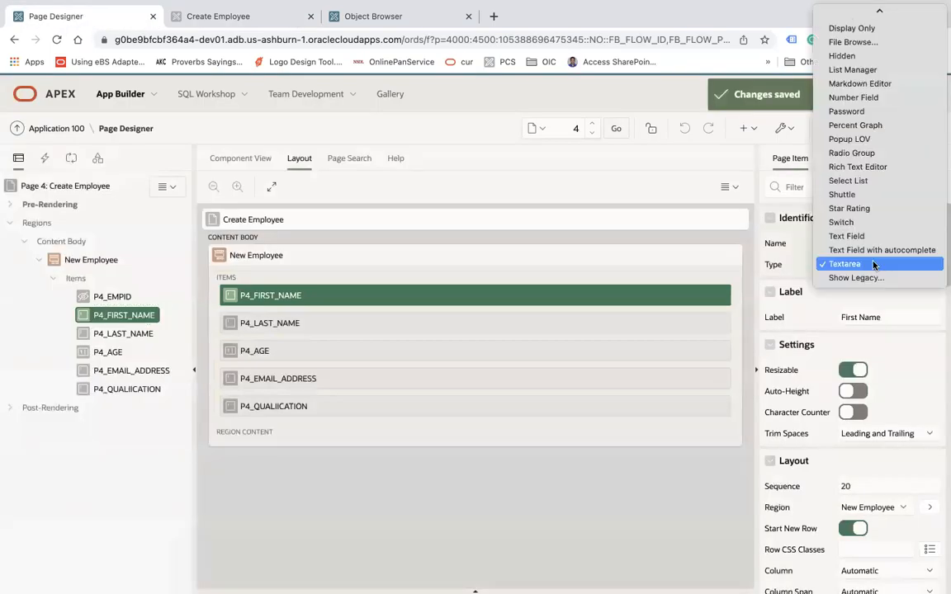
mouse_move(848, 139)
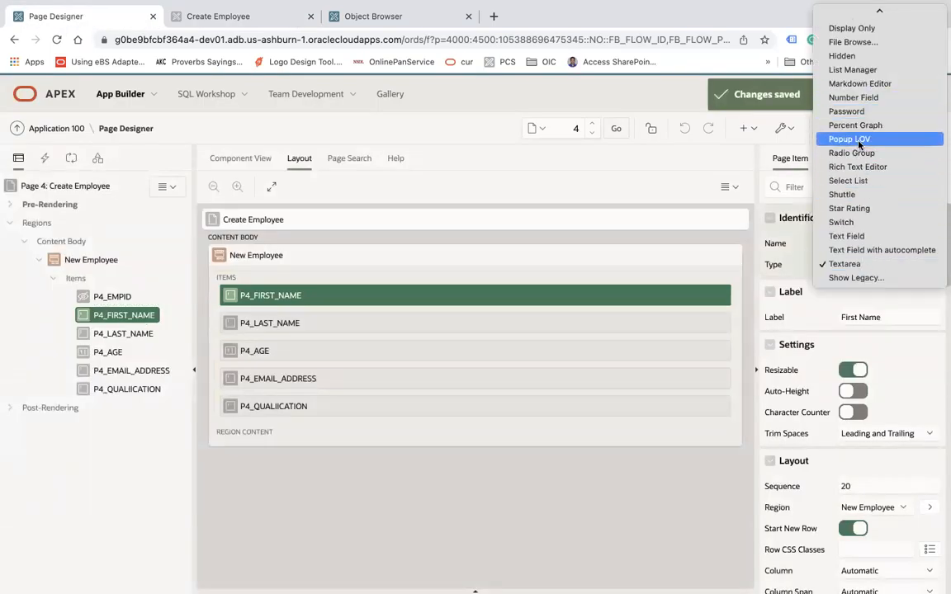
click(871, 249)
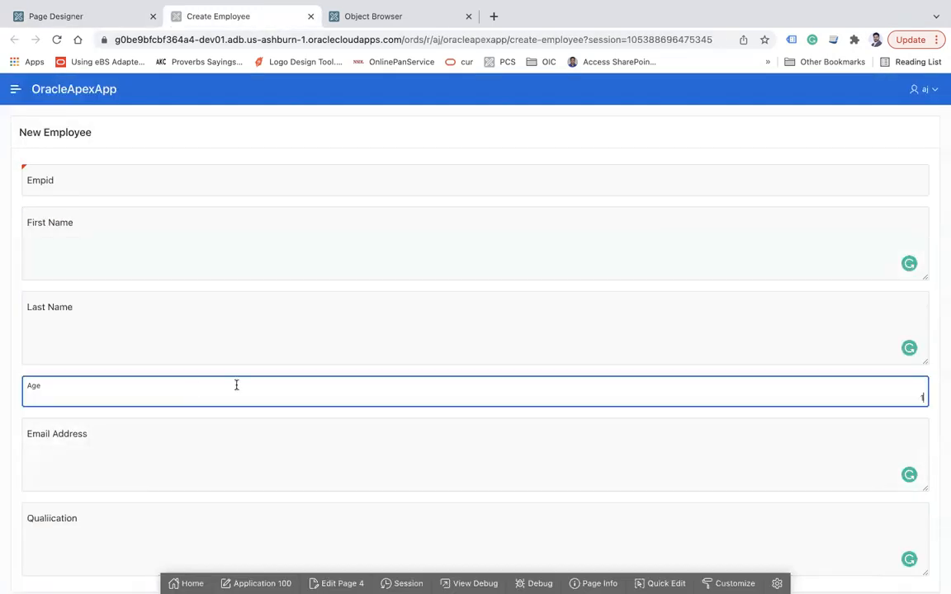
mouse_move(393, 160)
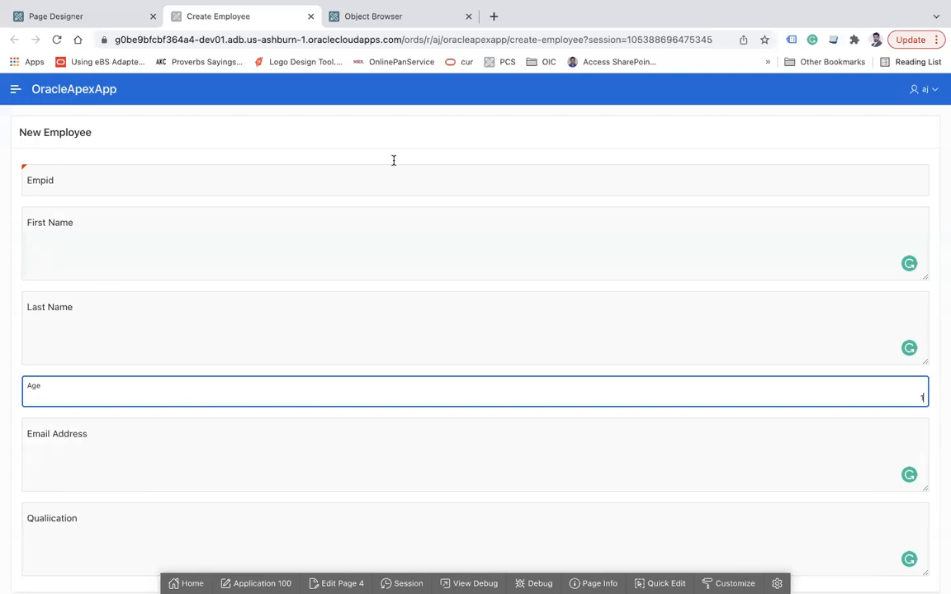
Back in Page Designer, review the Email Address and Qualication items' field types.
click(75, 16)
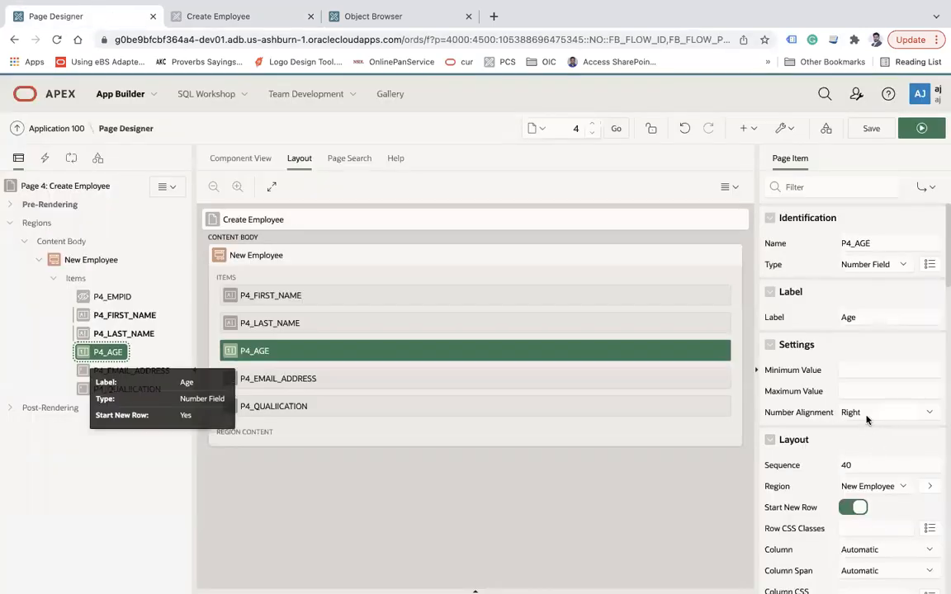
click(889, 413)
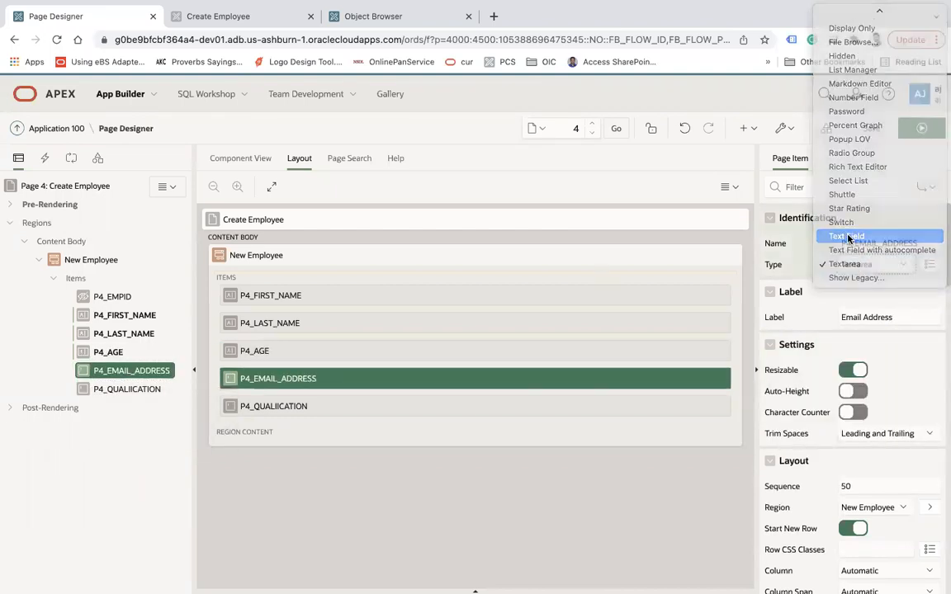
click(129, 389)
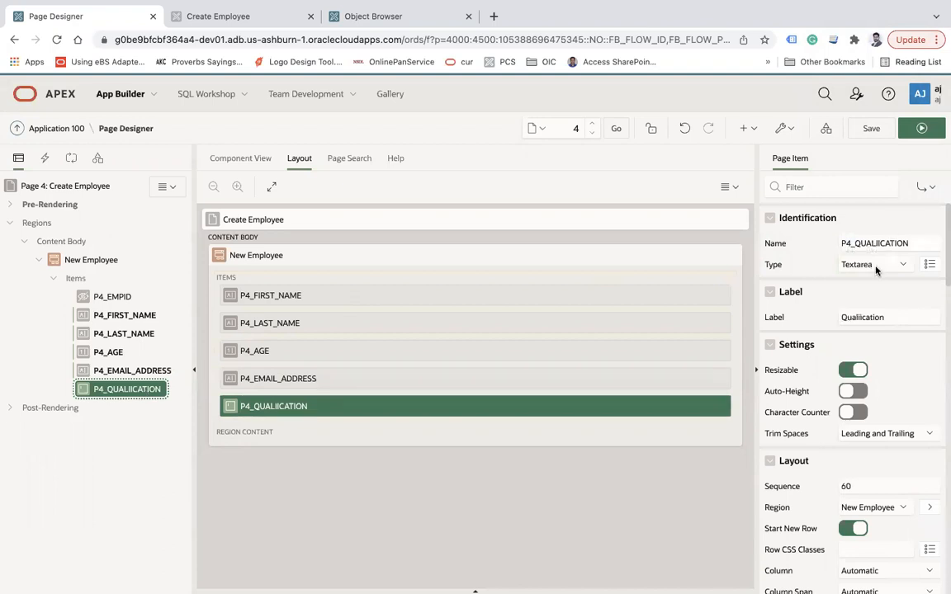
click(872, 264)
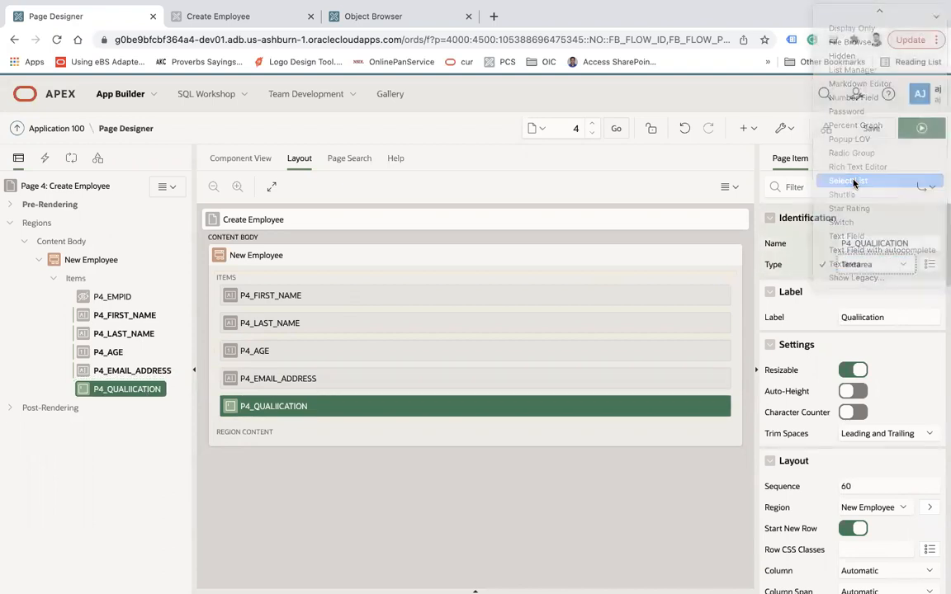
Make P4_QUALICATION a Select List whose List of Values type is Static Values.
click(849, 180)
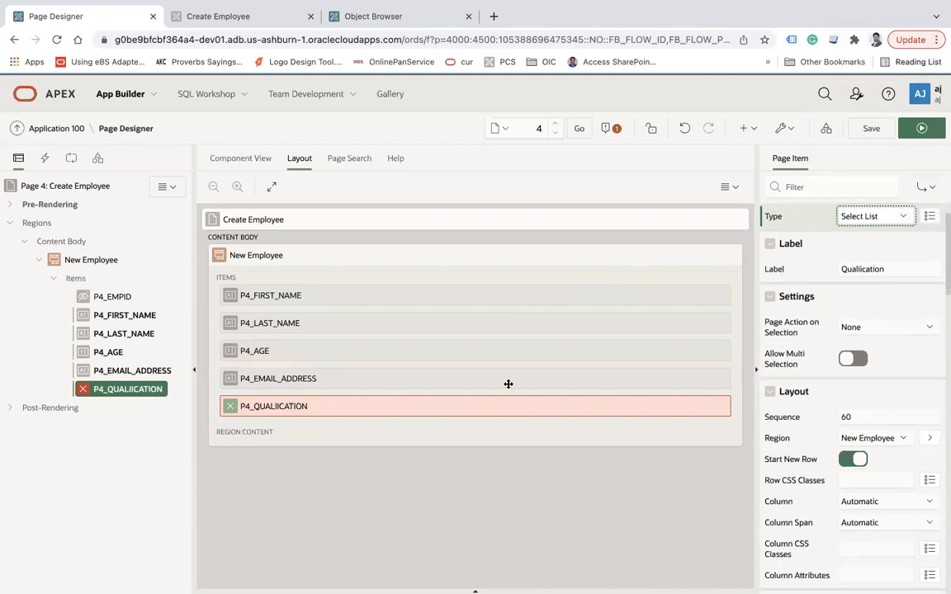
scroll(down, 3)
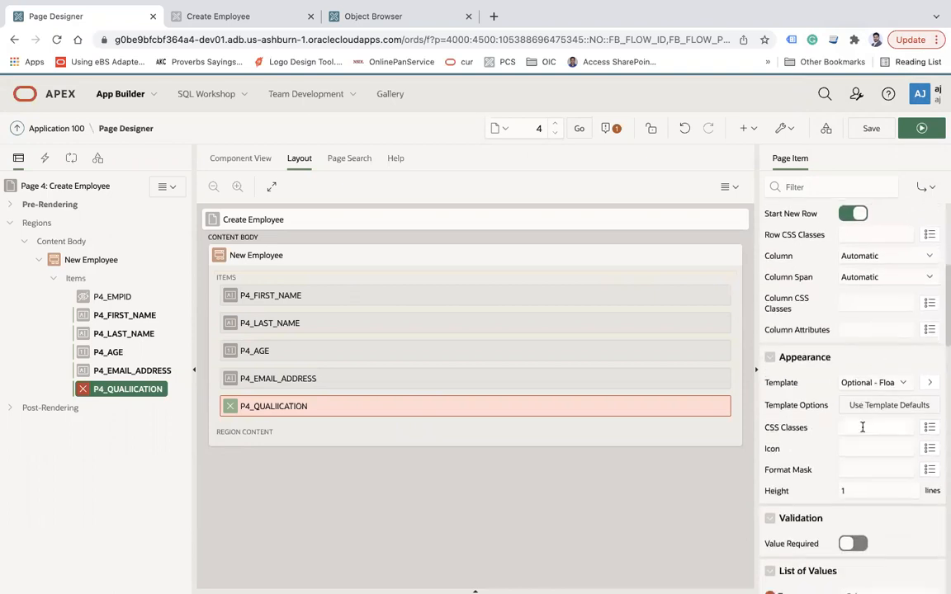
scroll(down, 3)
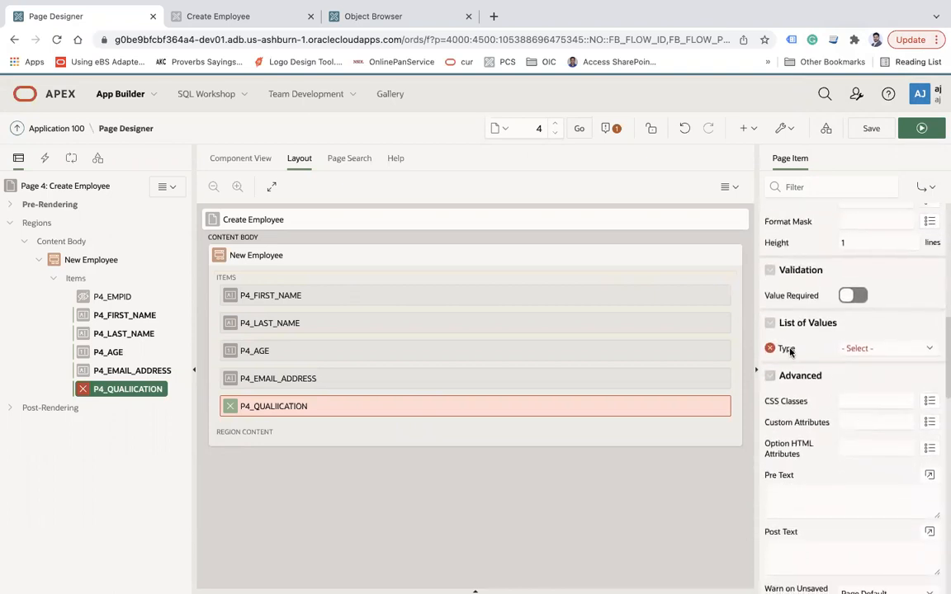
click(883, 346)
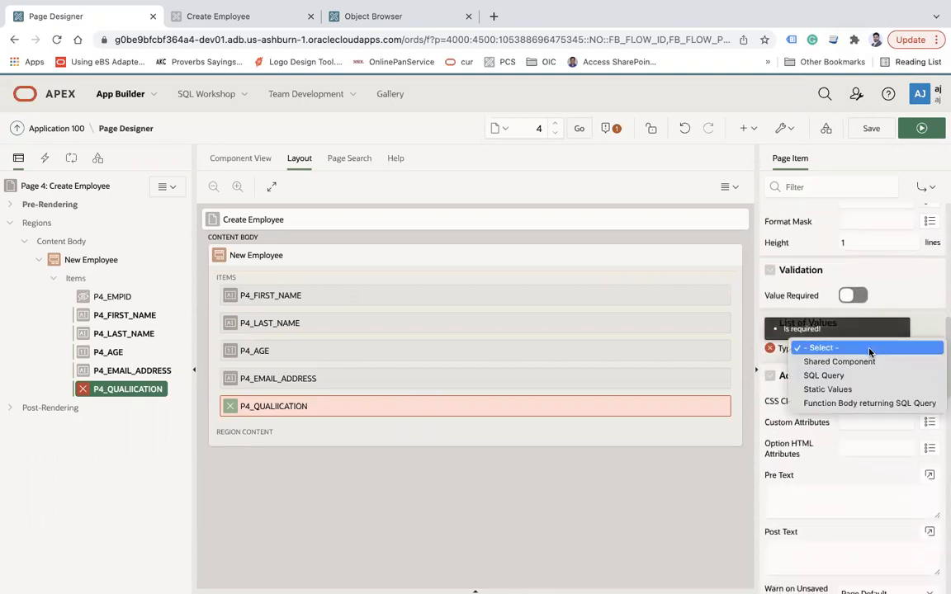
mouse_move(838, 361)
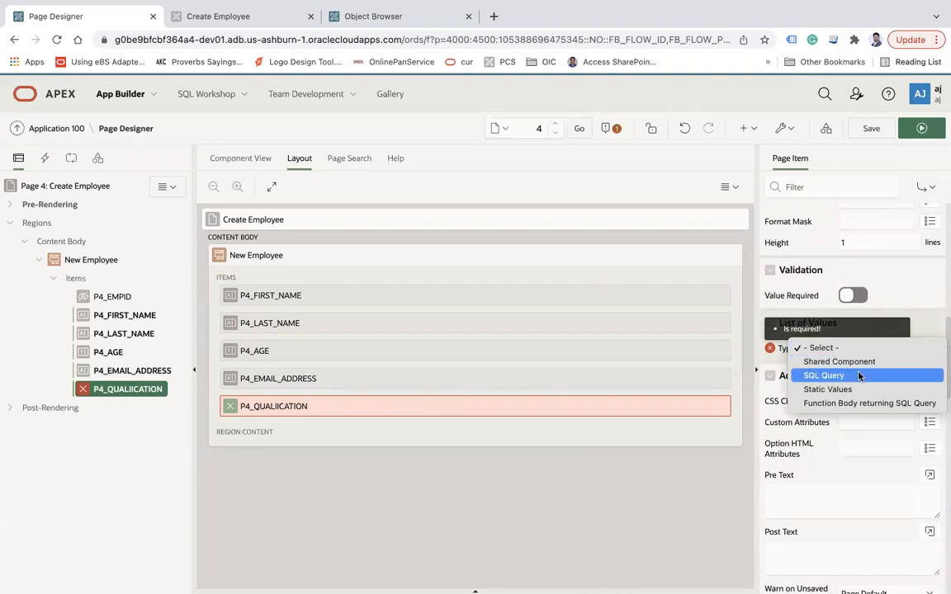
mouse_move(827, 390)
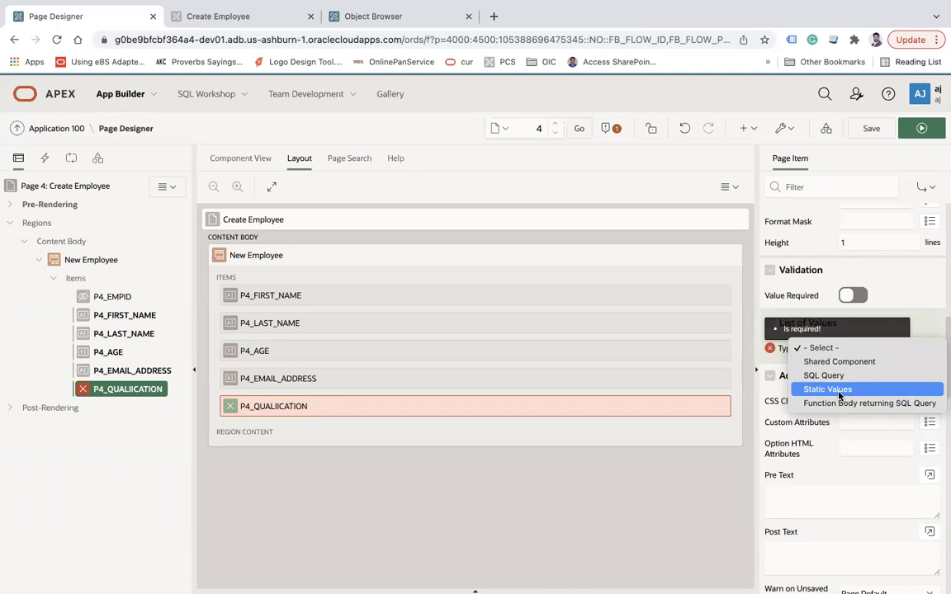
click(827, 390)
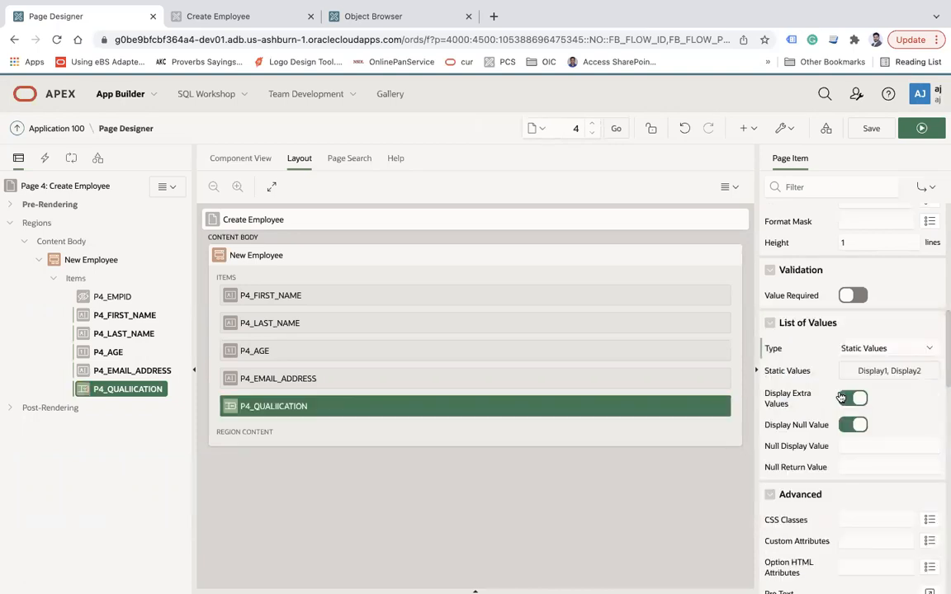
Enter the static list entries MCA, MBA and BCA and confirm them.
click(888, 370)
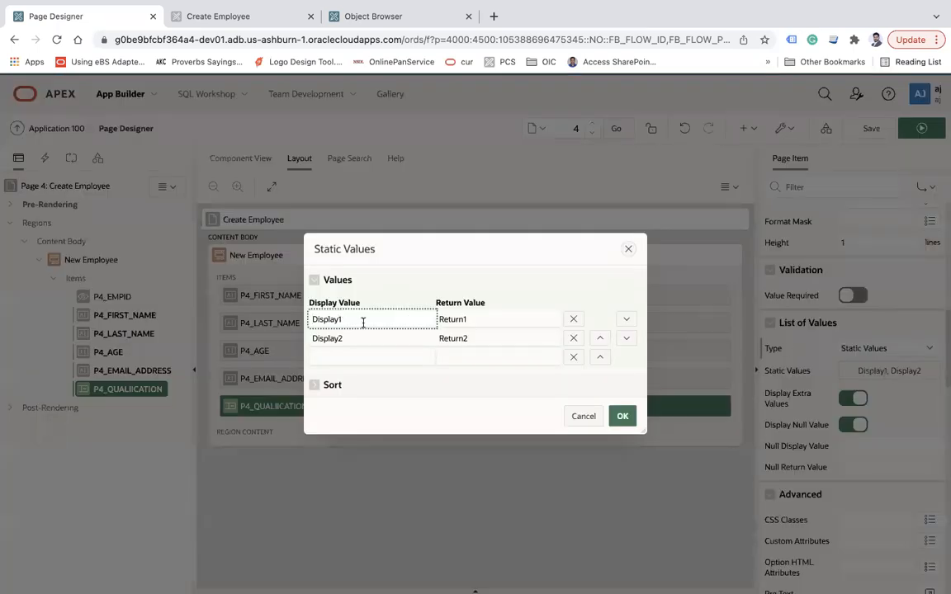
text(MV)
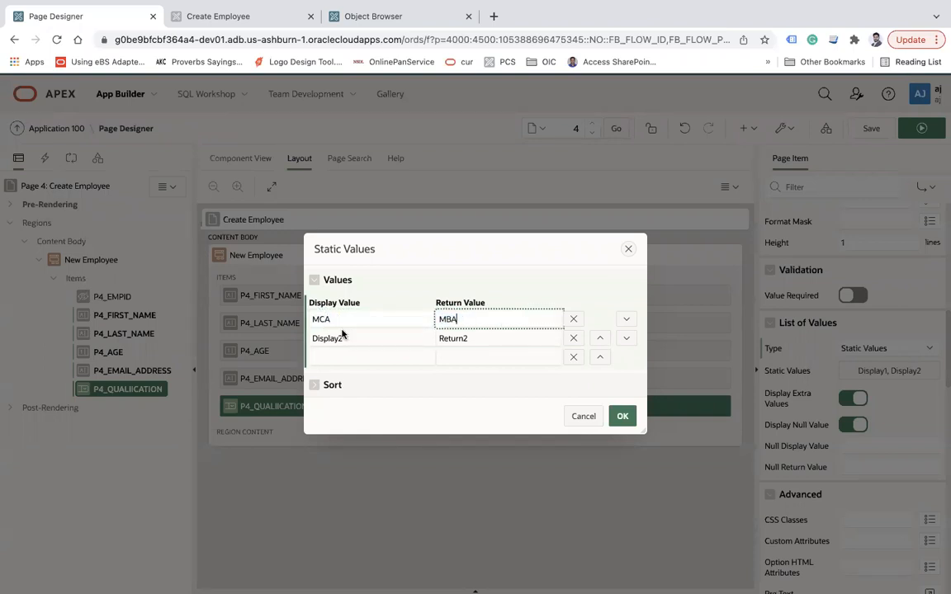
text(MCA)
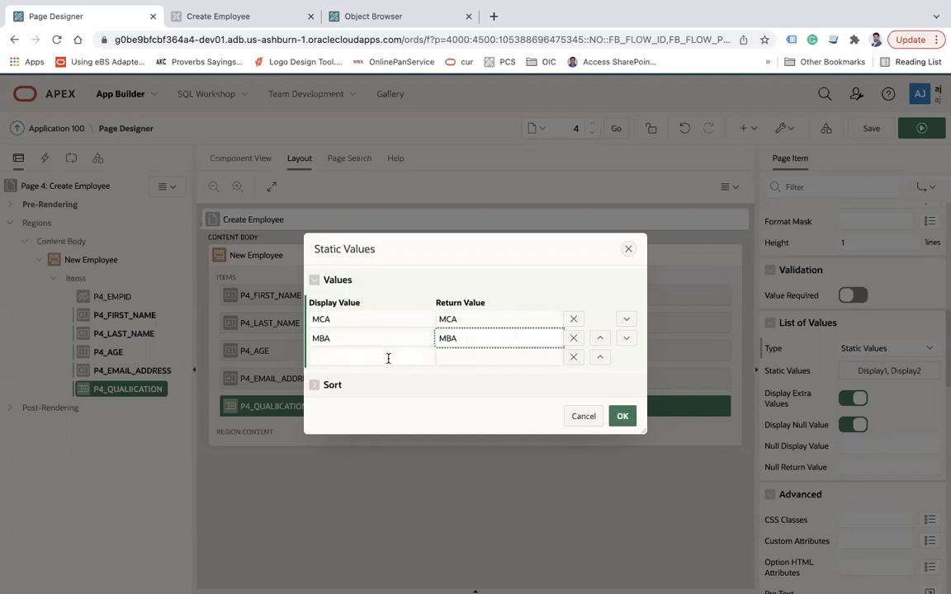
text(BCA)
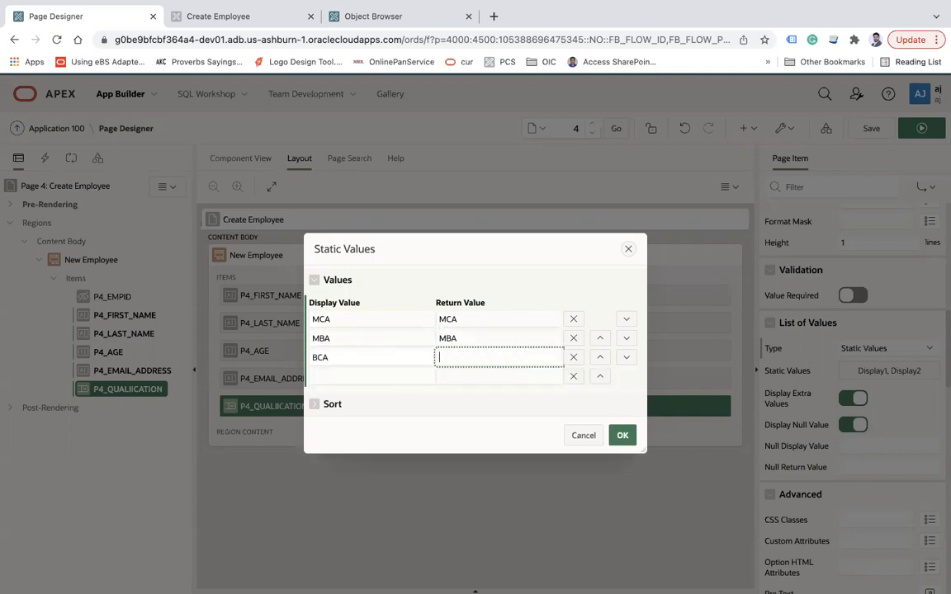
text(BCA)
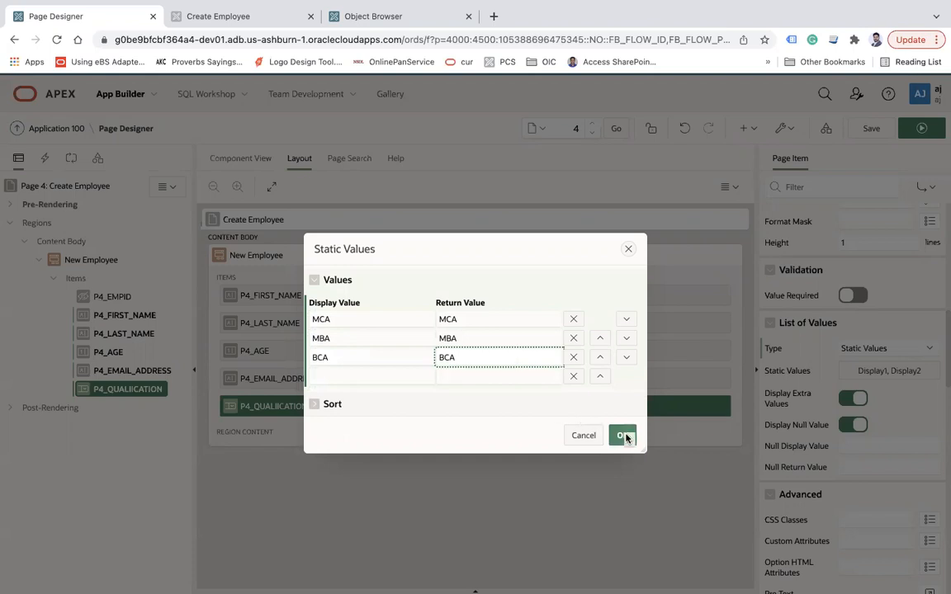
click(621, 436)
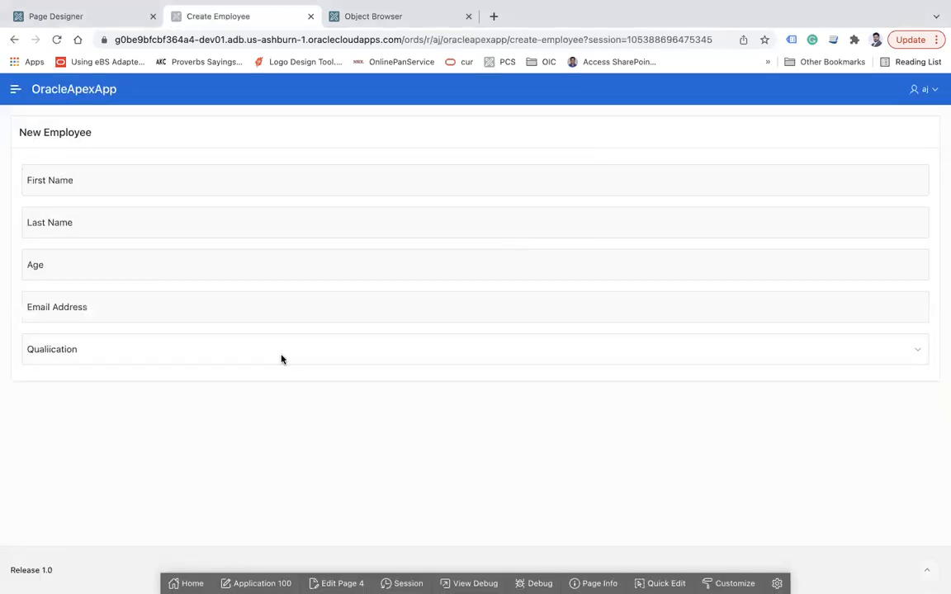
mouse_move(122, 294)
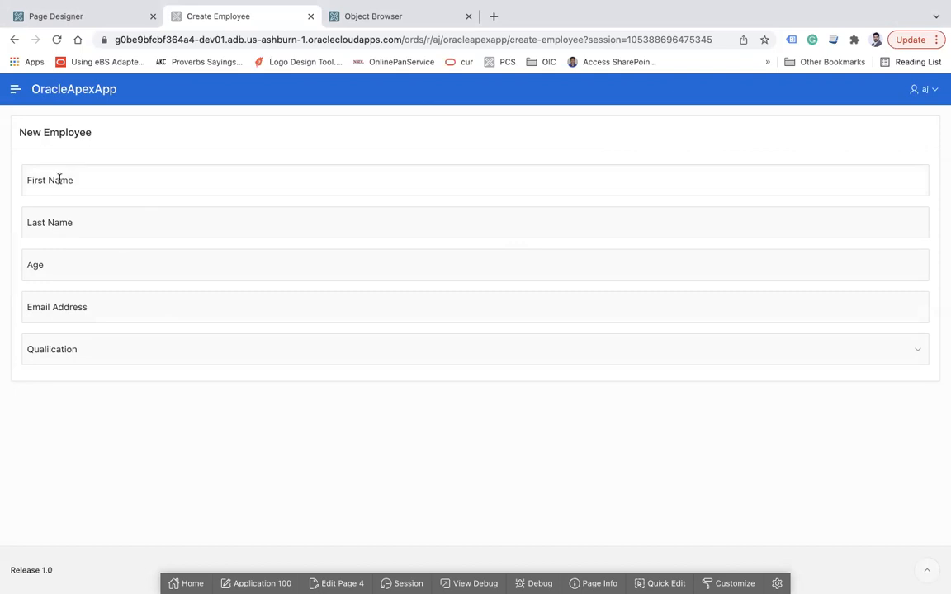
mouse_move(83, 218)
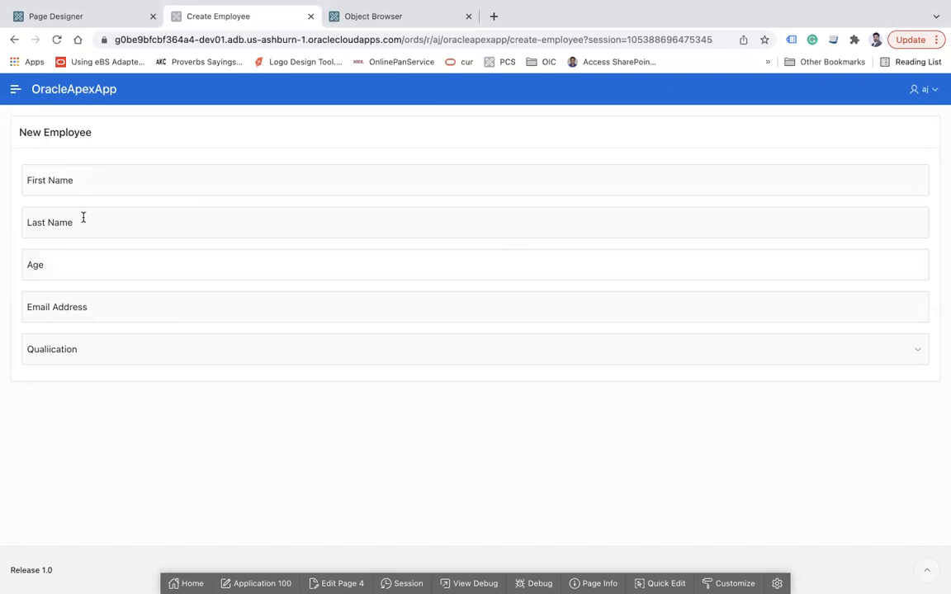
mouse_move(680, 218)
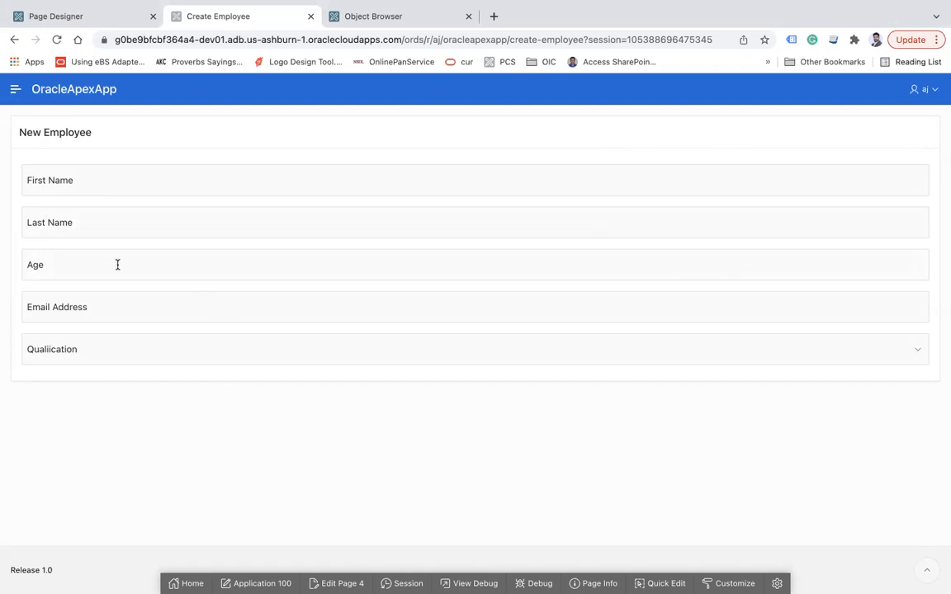
mouse_move(799, 294)
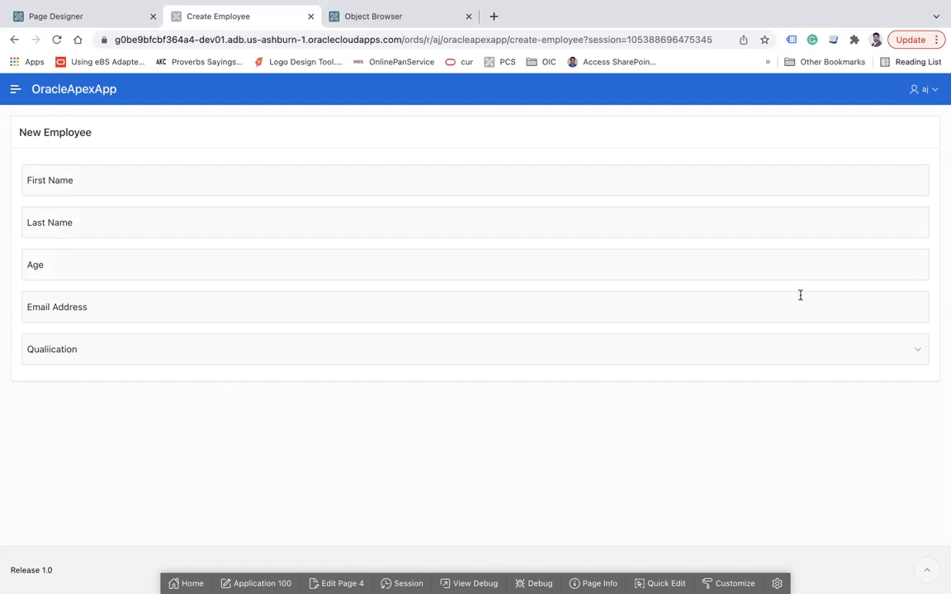
mouse_move(135, 312)
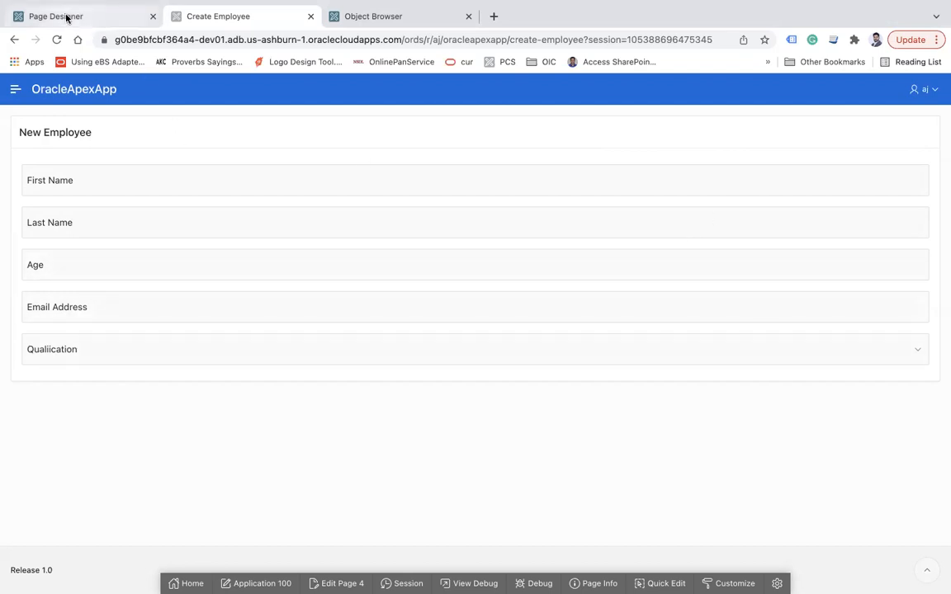
Return from the running New Employee form to the Page Designer tab.
click(56, 16)
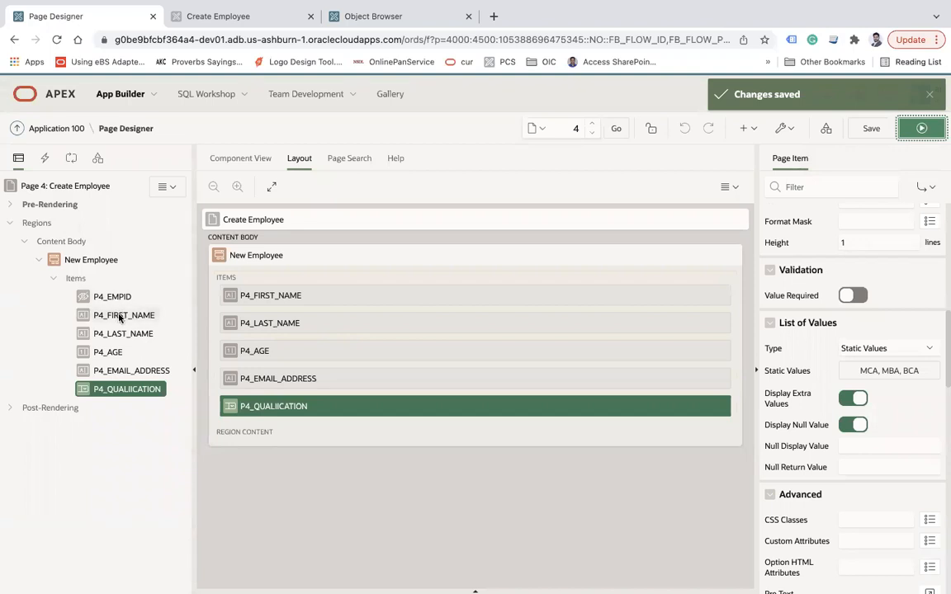
Turn off Start New Row for P4_LAST_NAME and P4_EMAIL_ADDRESS and save the two-column layout.
click(122, 333)
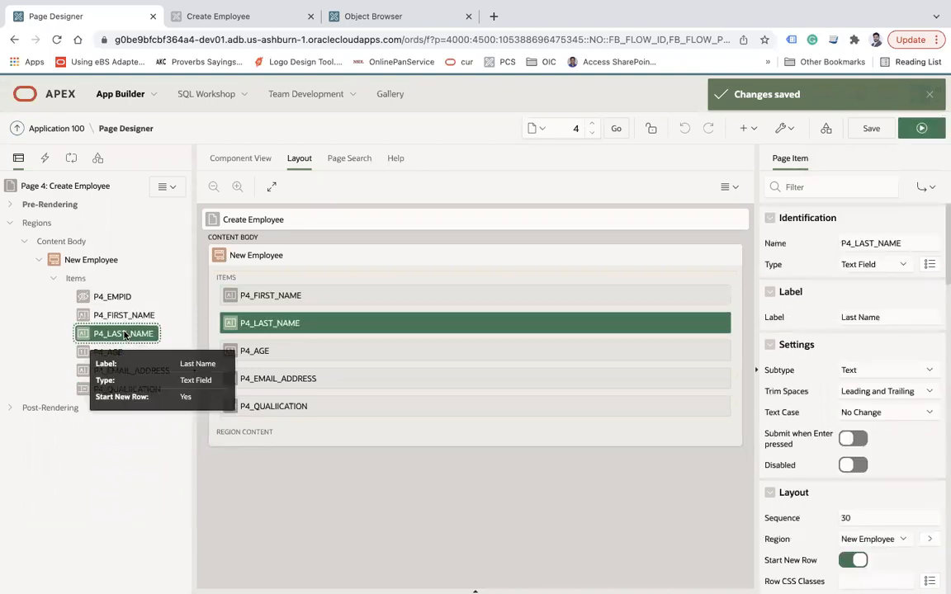
scroll(down, 3)
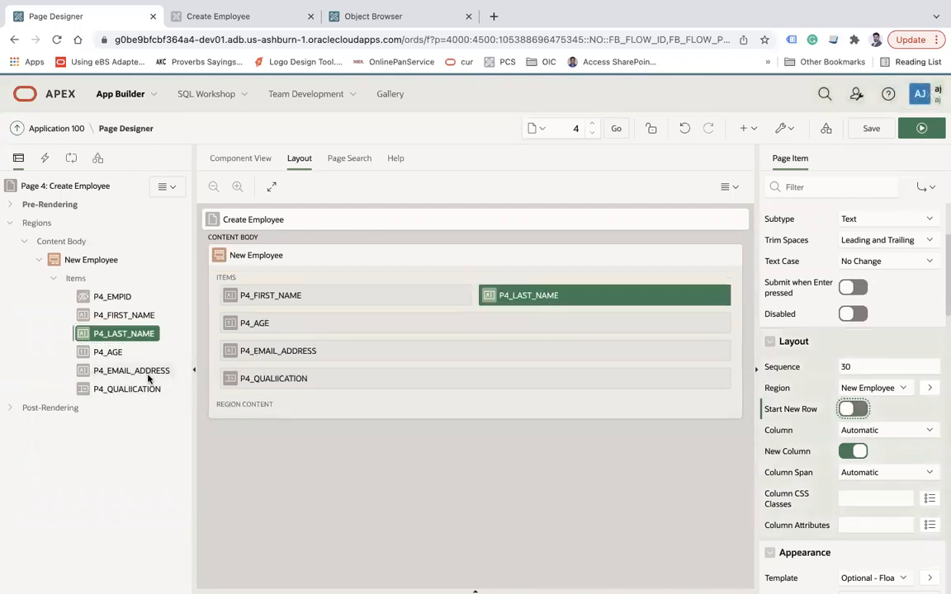
click(132, 370)
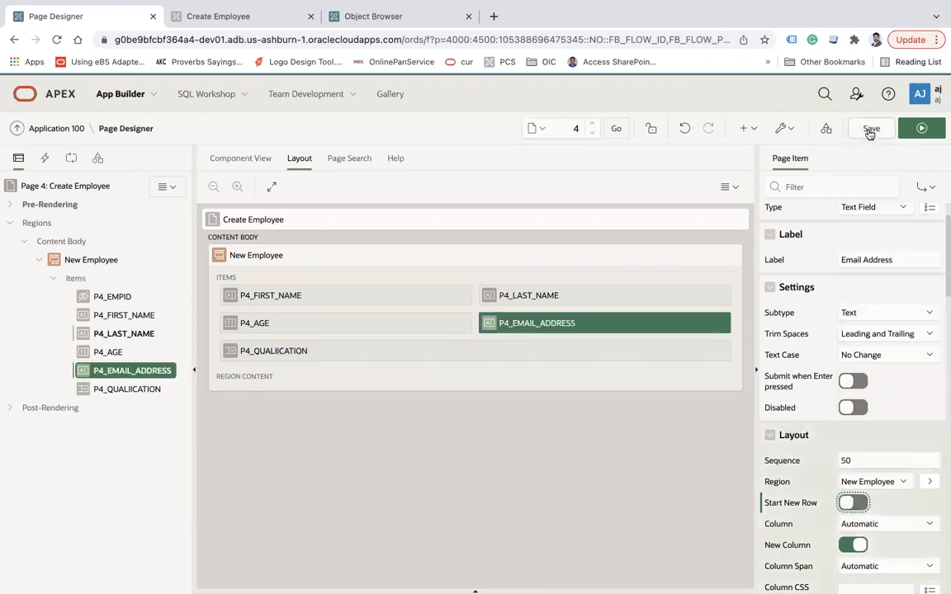
click(872, 129)
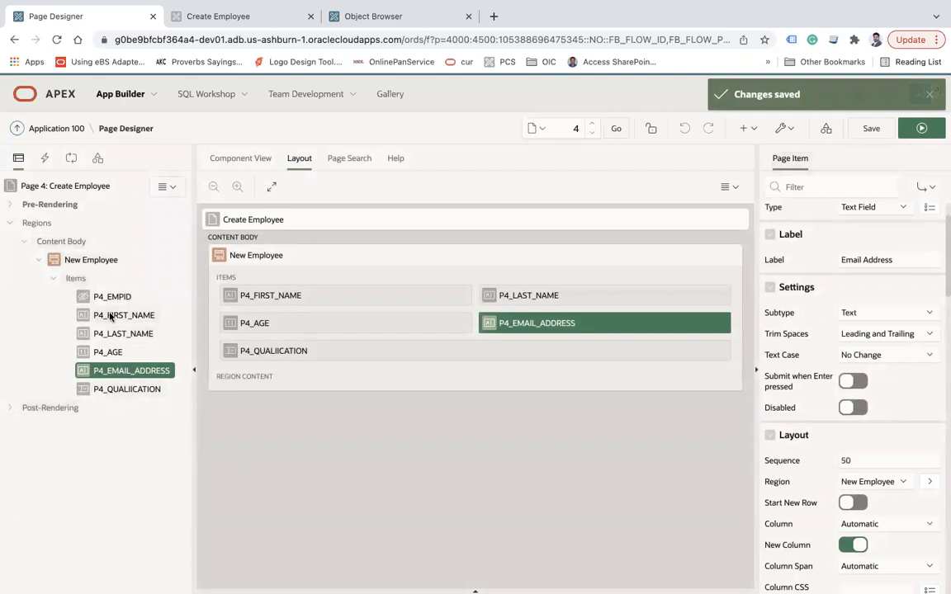
mouse_move(76, 277)
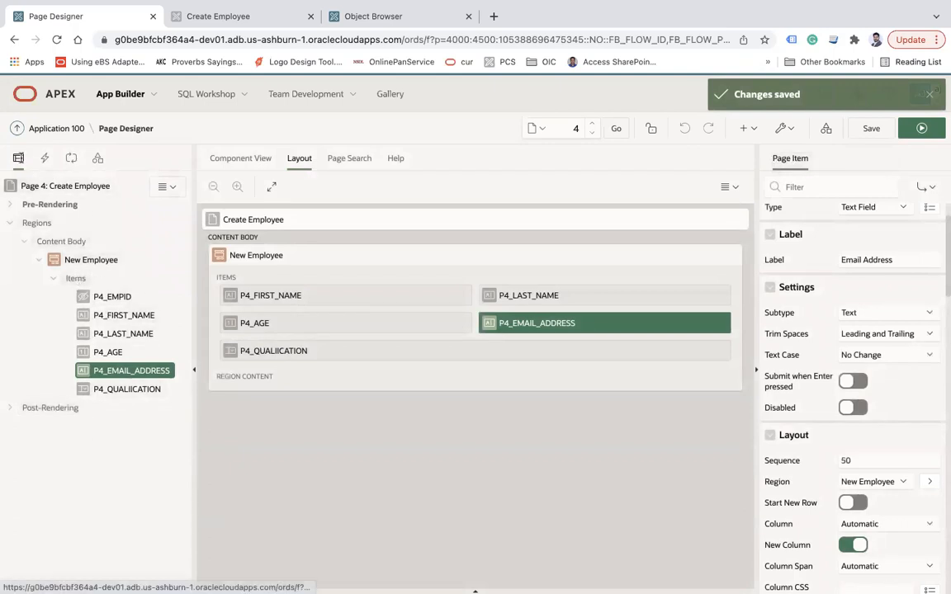
Create a button named Submit placed in the New Employee region and run the page.
click(241, 158)
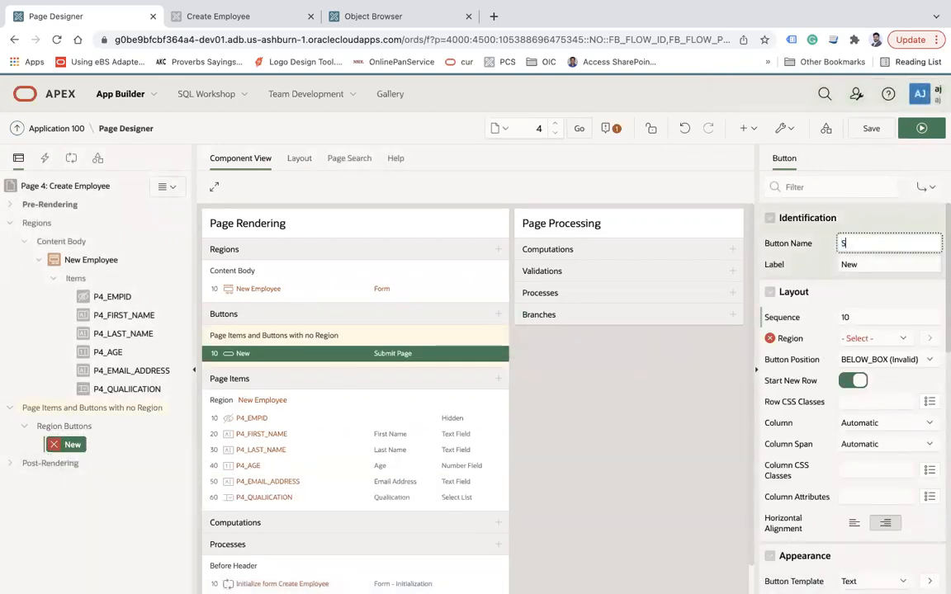
text(Submit)
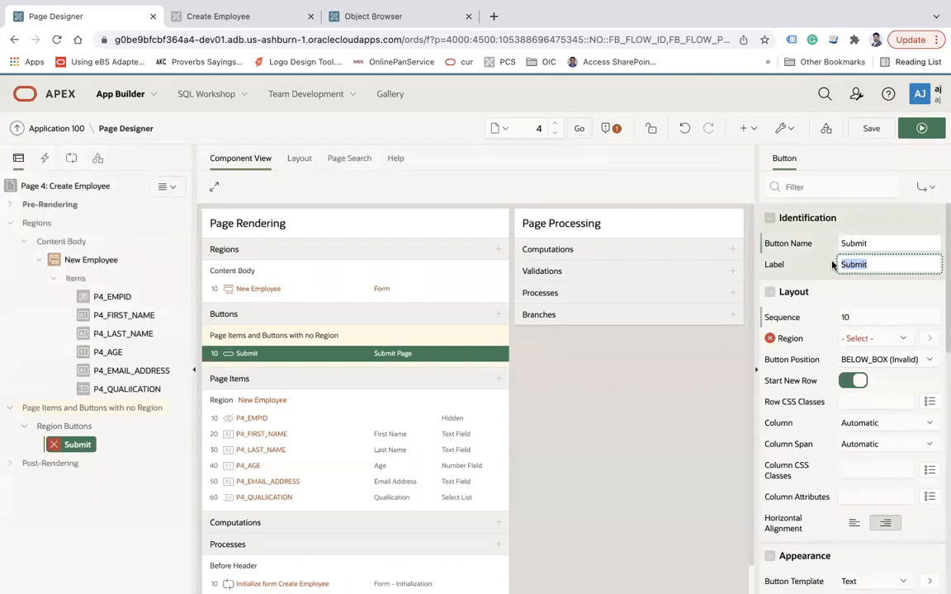
click(874, 337)
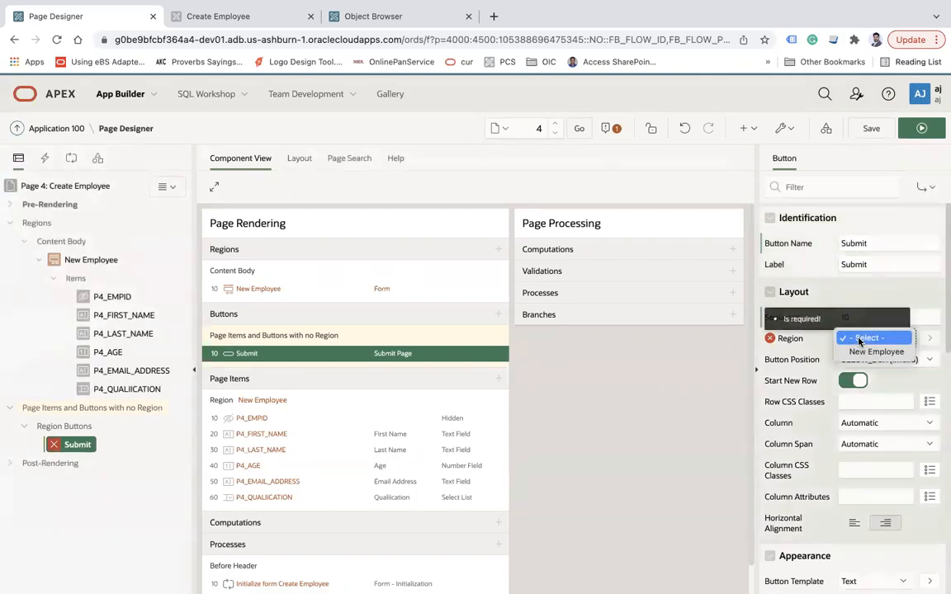
click(875, 351)
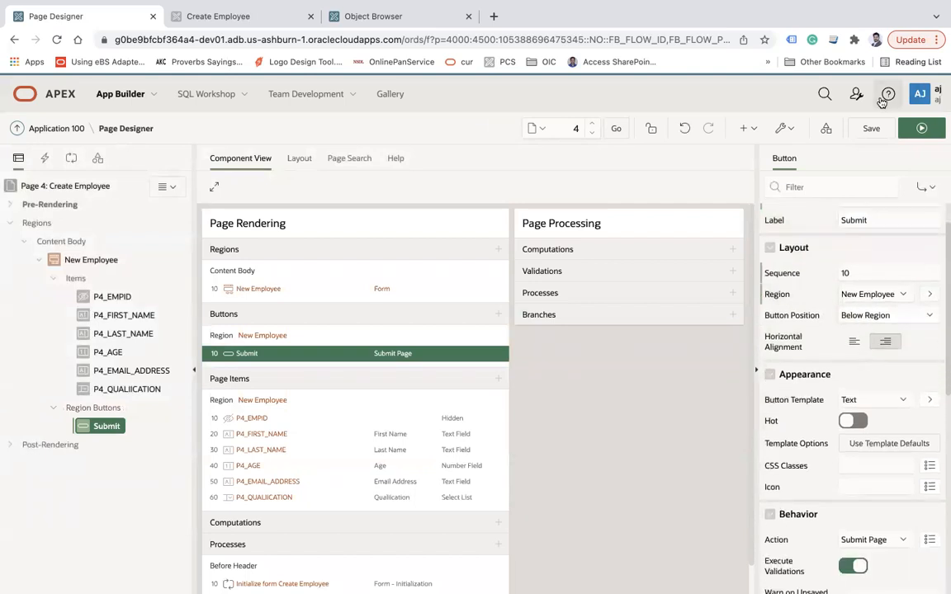
click(921, 129)
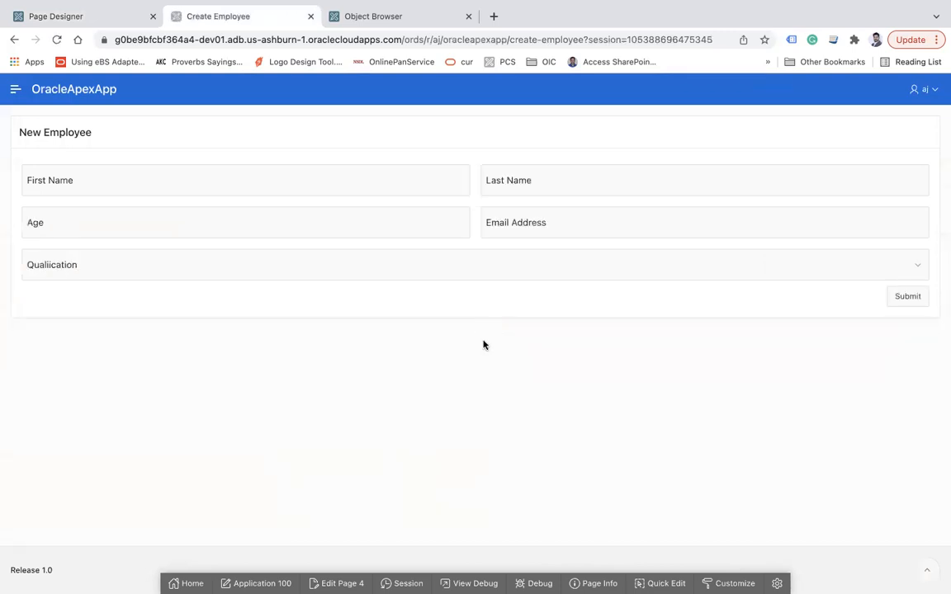
mouse_move(908, 297)
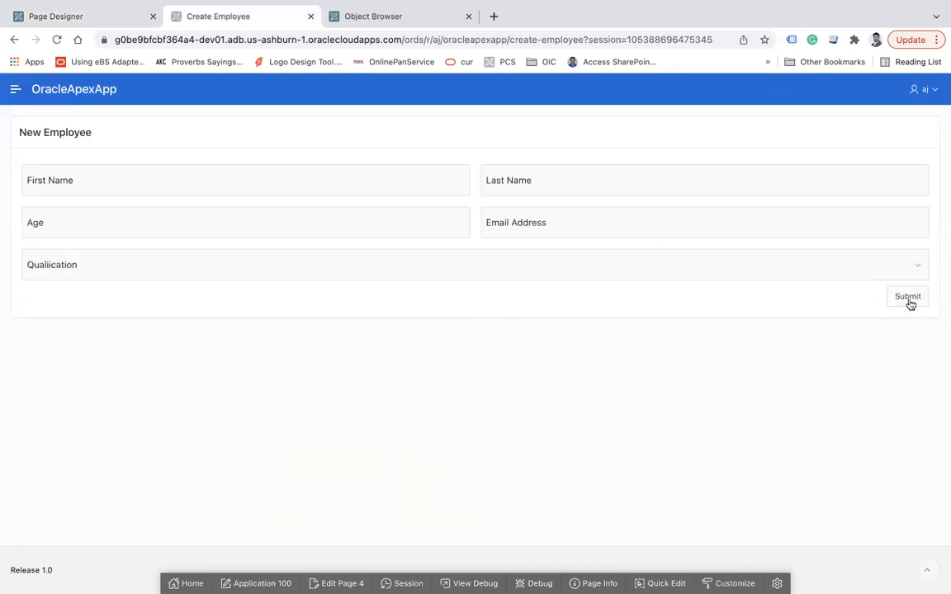
Try the Submit button on the running form and return to Page Designer.
click(57, 17)
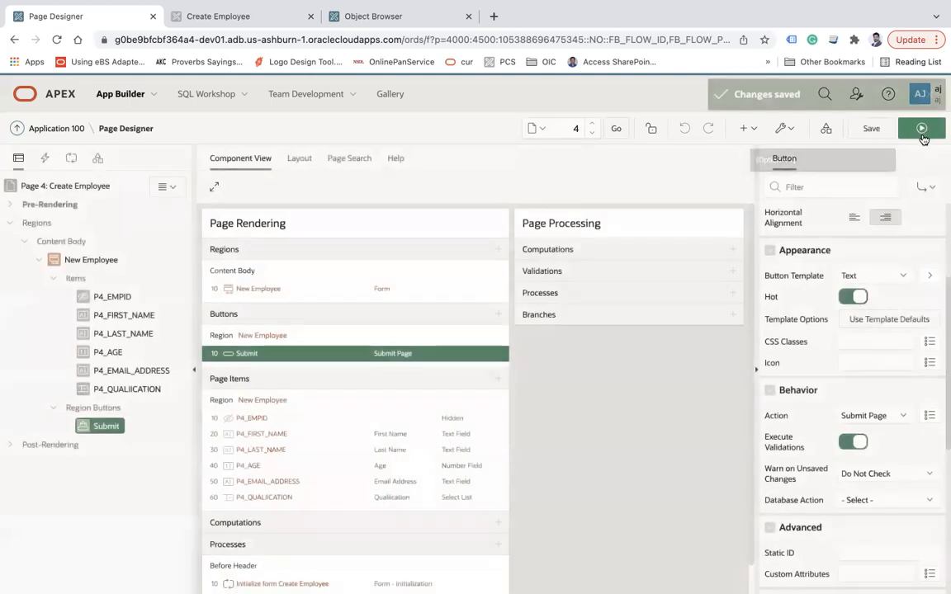
Set the Submit button's Database Action to SQL INSERT action and save the page.
click(921, 129)
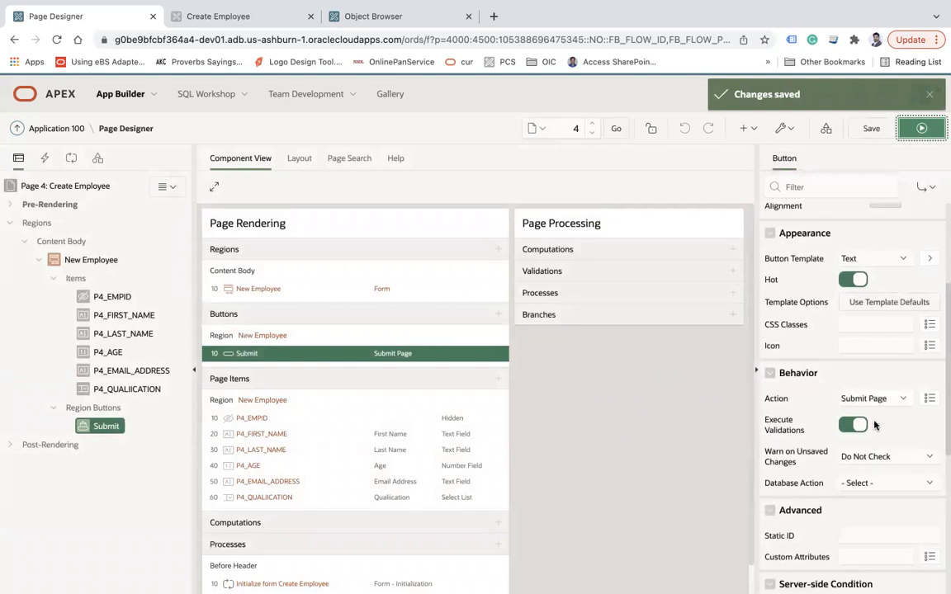
click(888, 482)
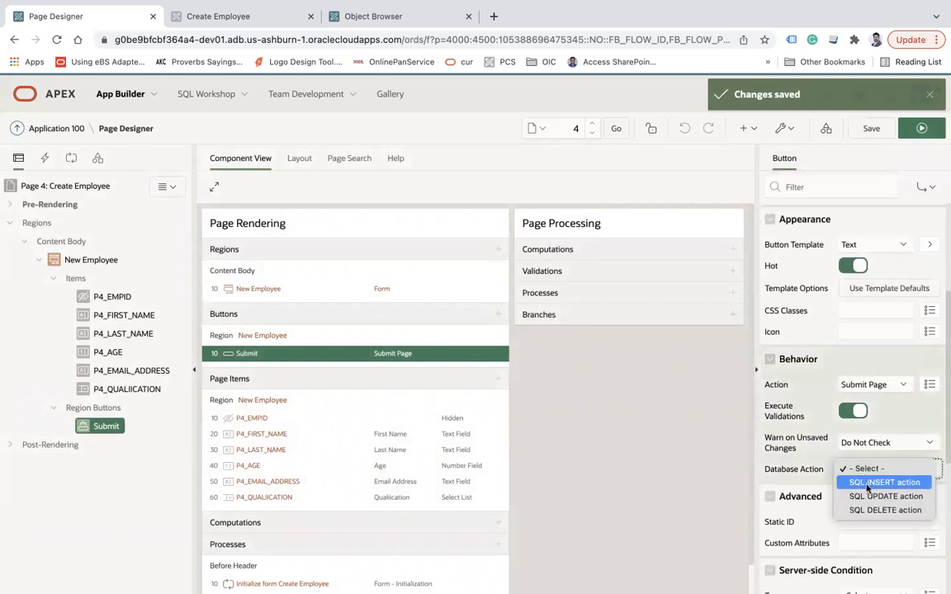
click(884, 482)
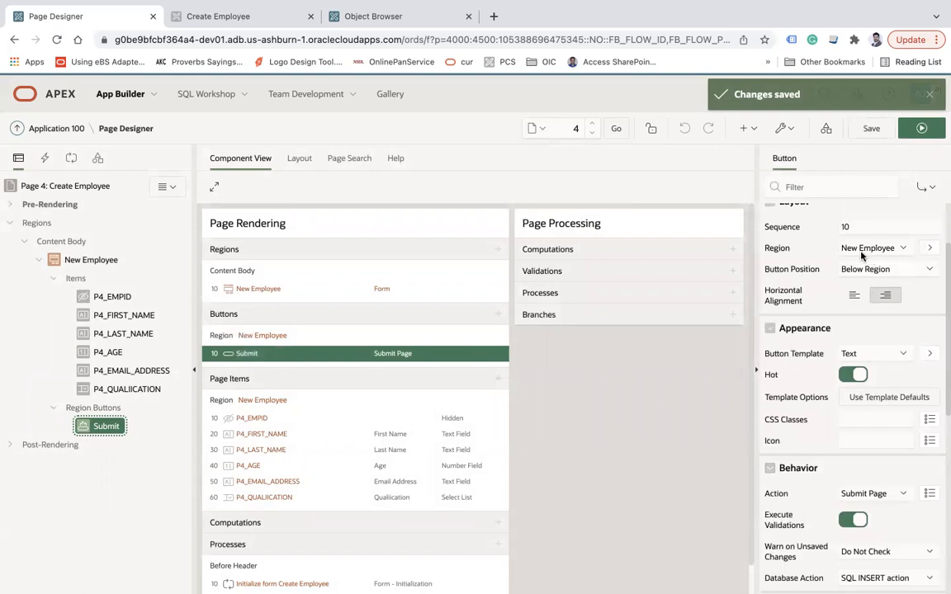
scroll(down, 3)
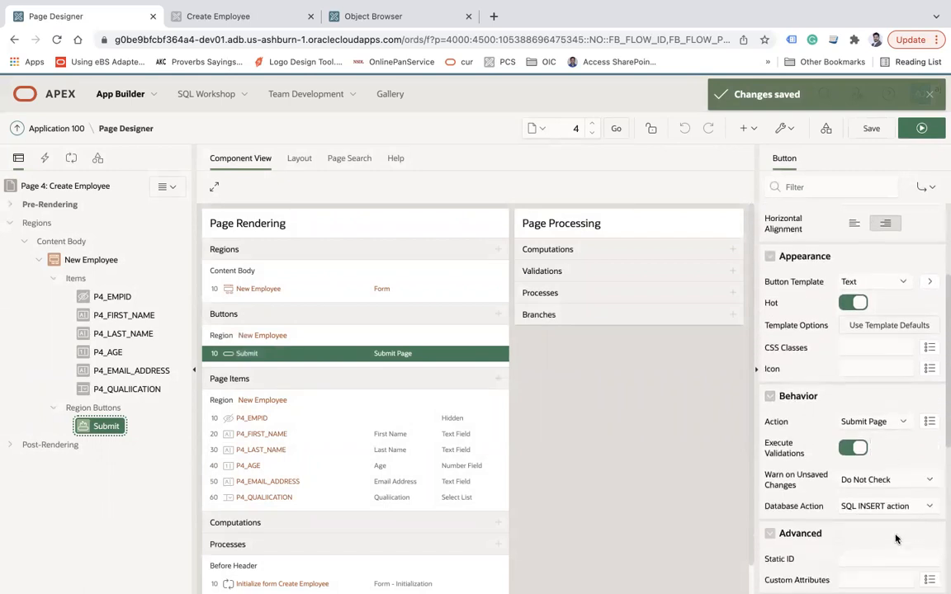
mouse_move(883, 512)
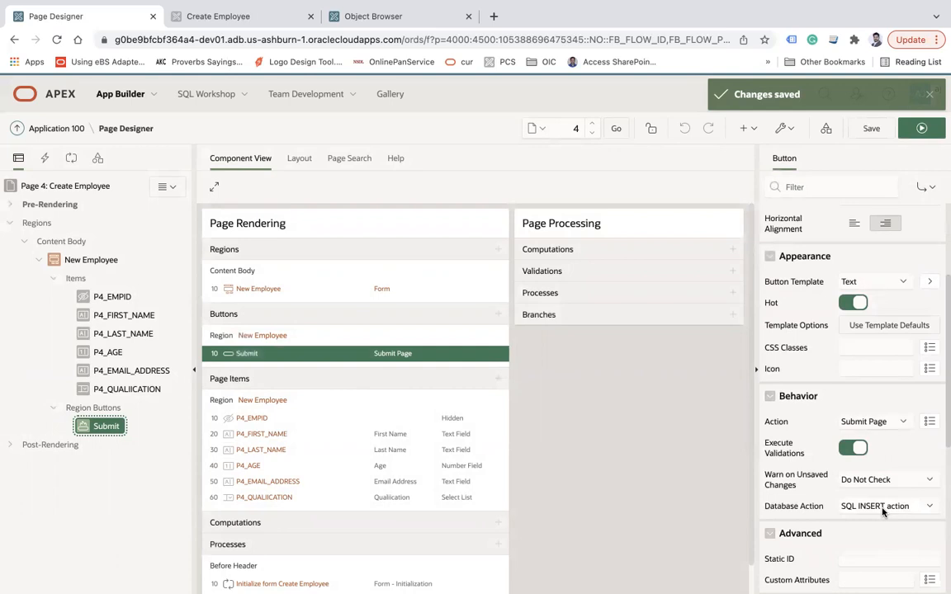
mouse_move(878, 515)
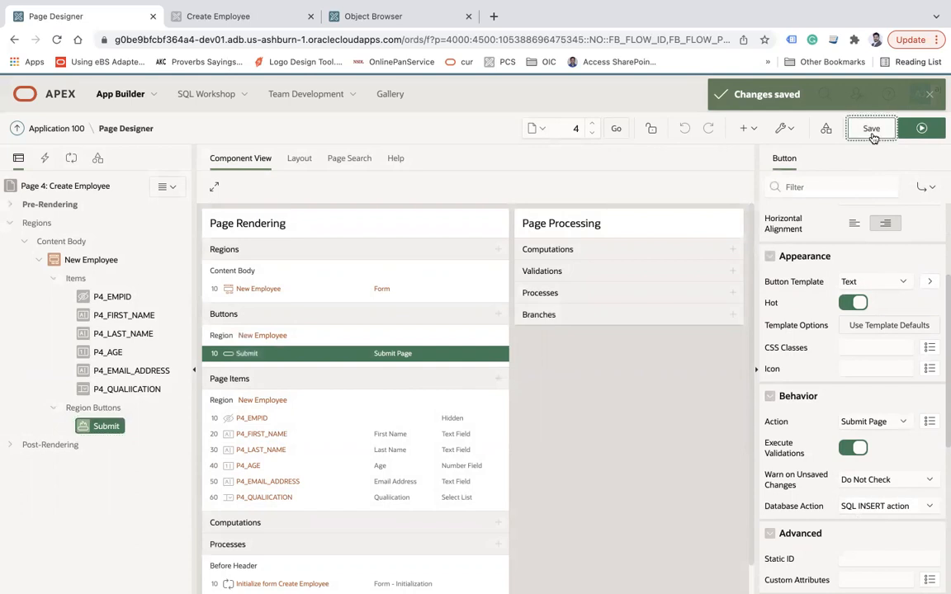
click(921, 129)
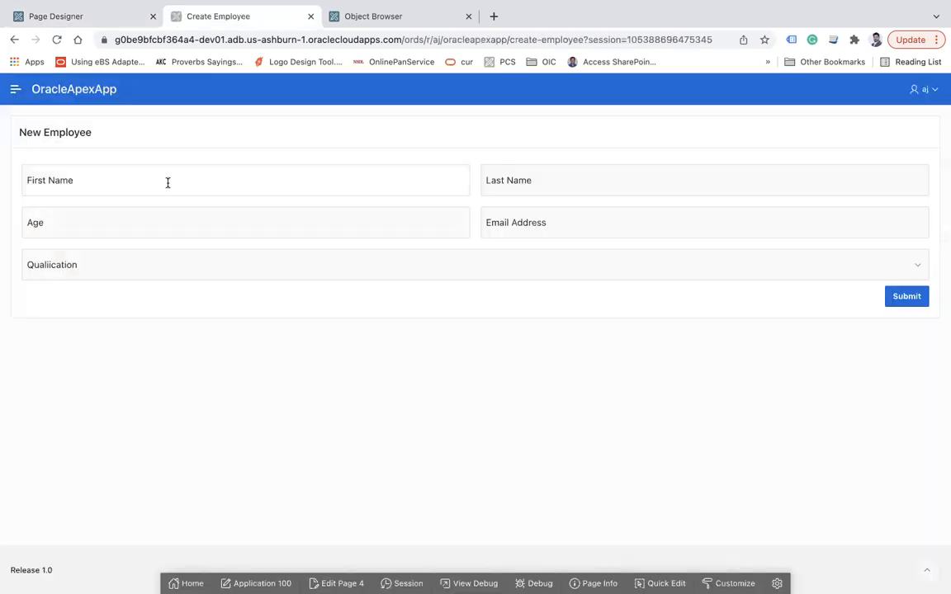
click(168, 180)
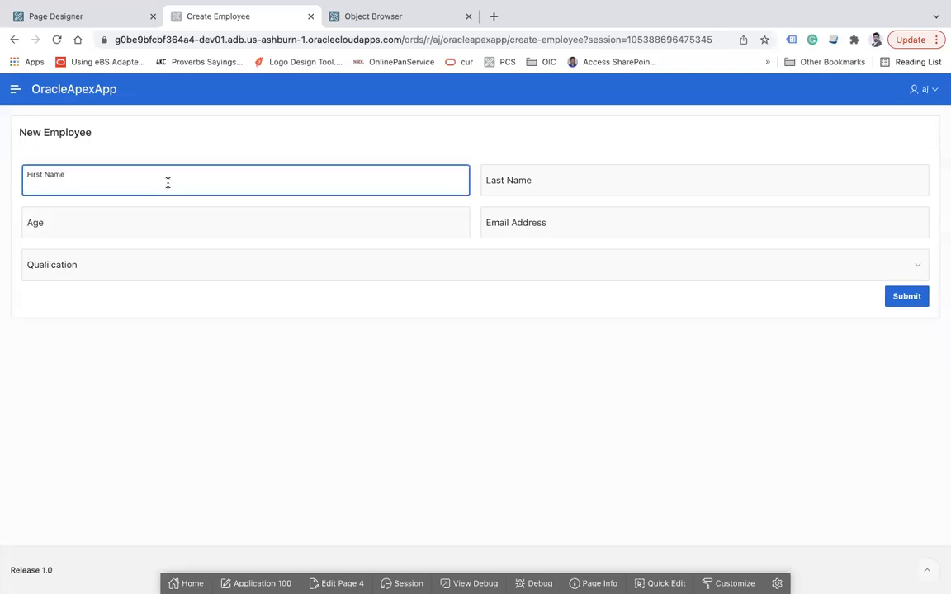
text(Kumari)
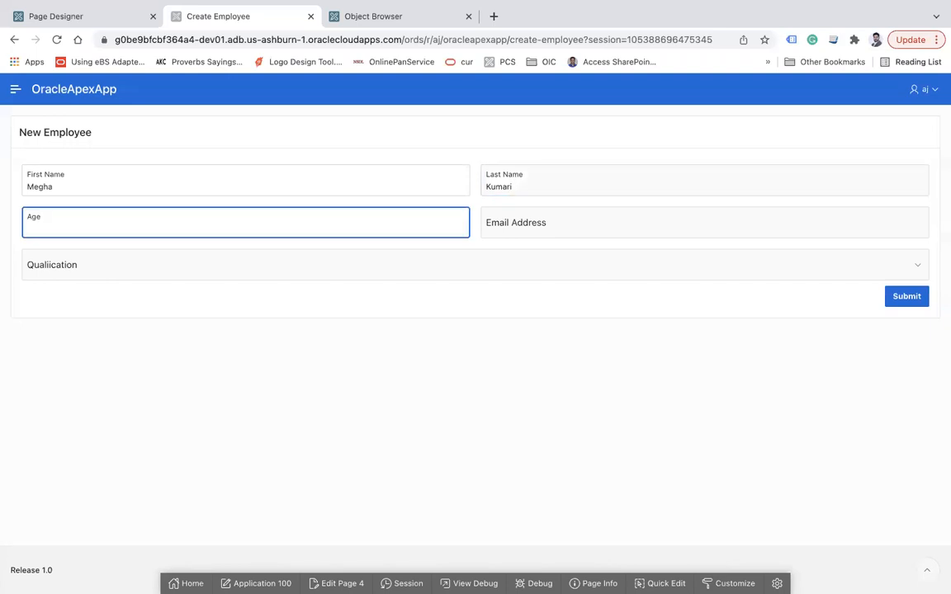
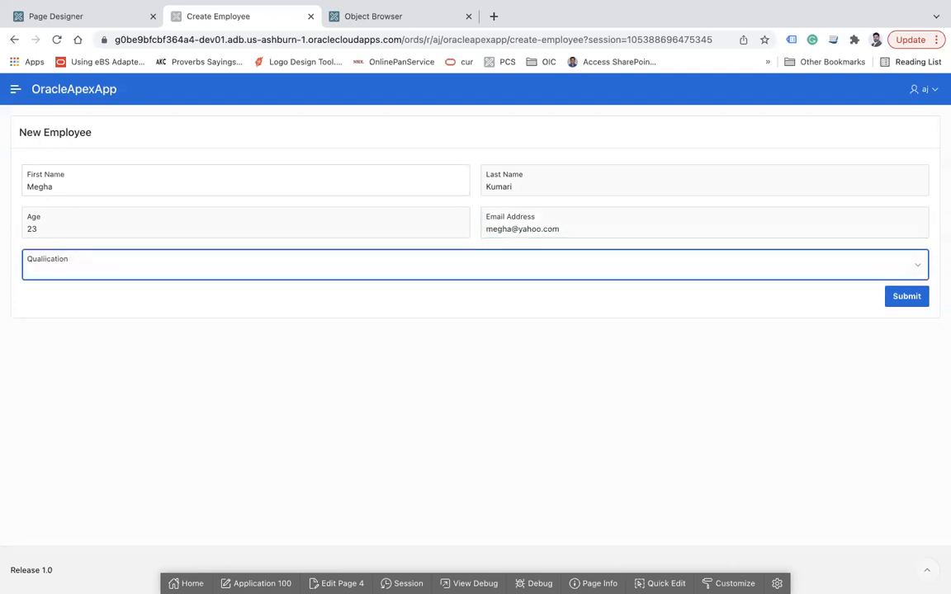
click(476, 264)
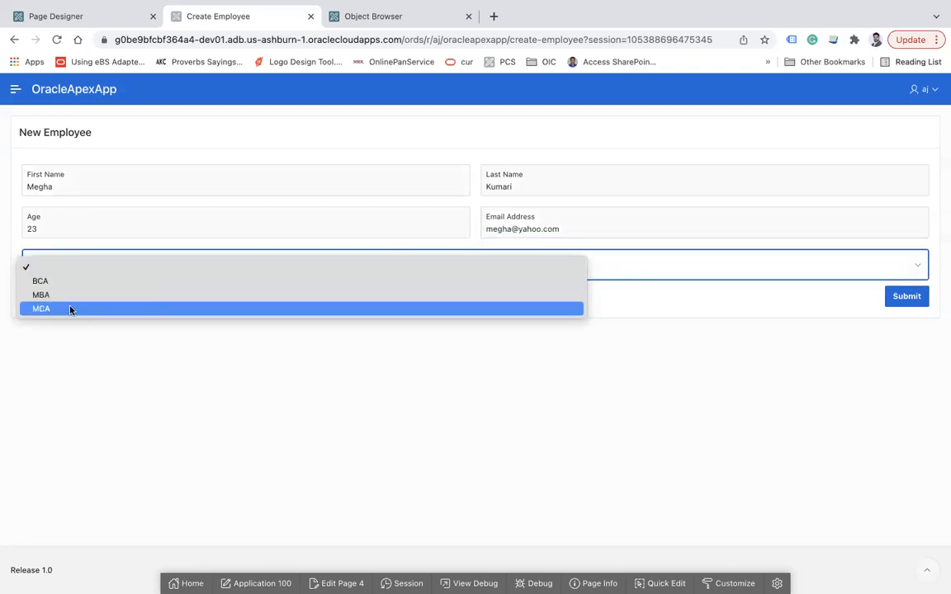
click(40, 309)
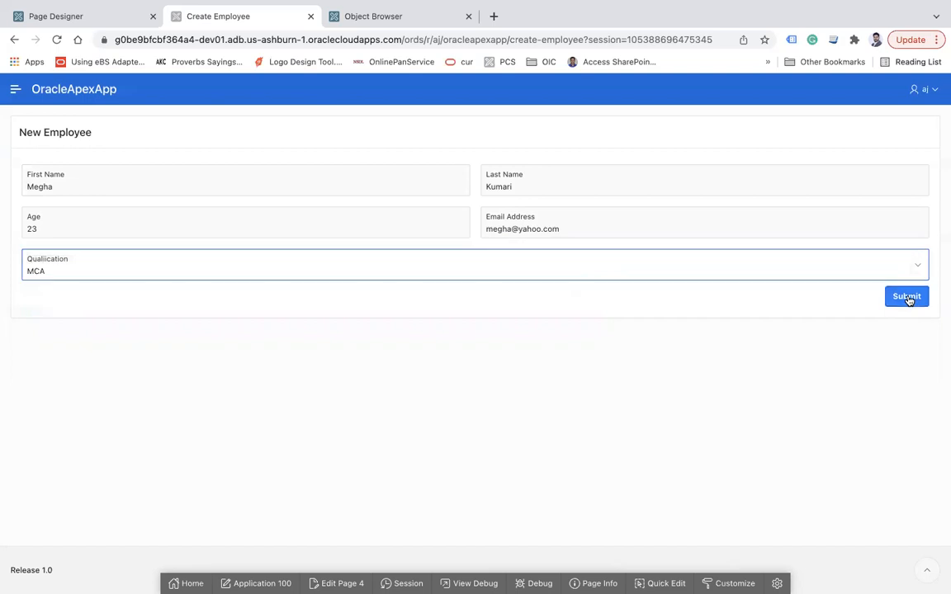
click(906, 298)
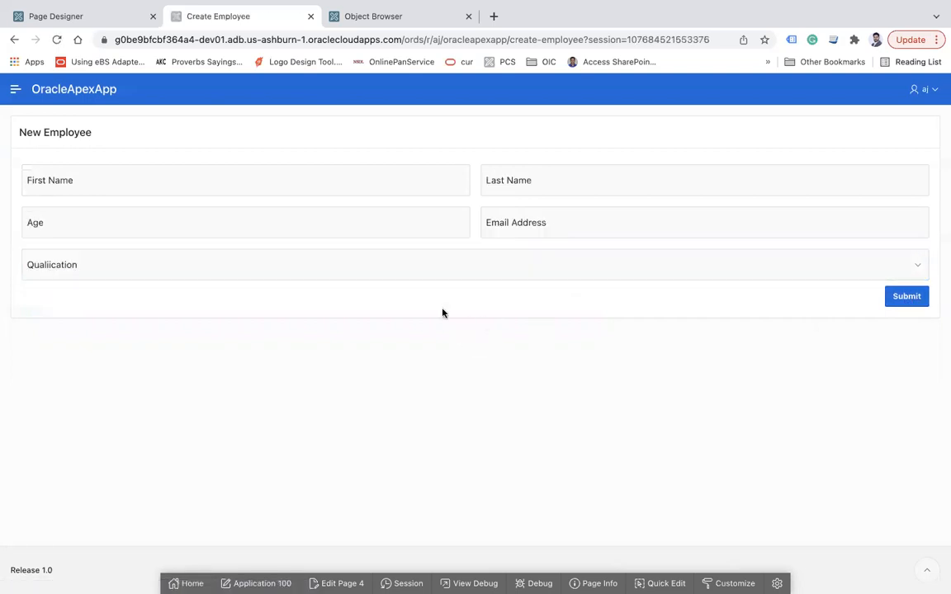
click(373, 17)
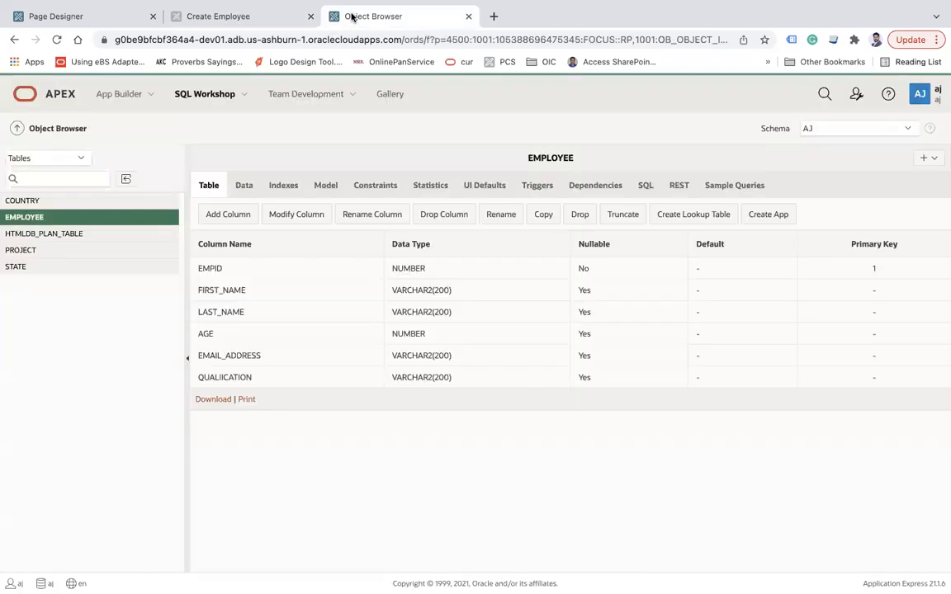
click(242, 185)
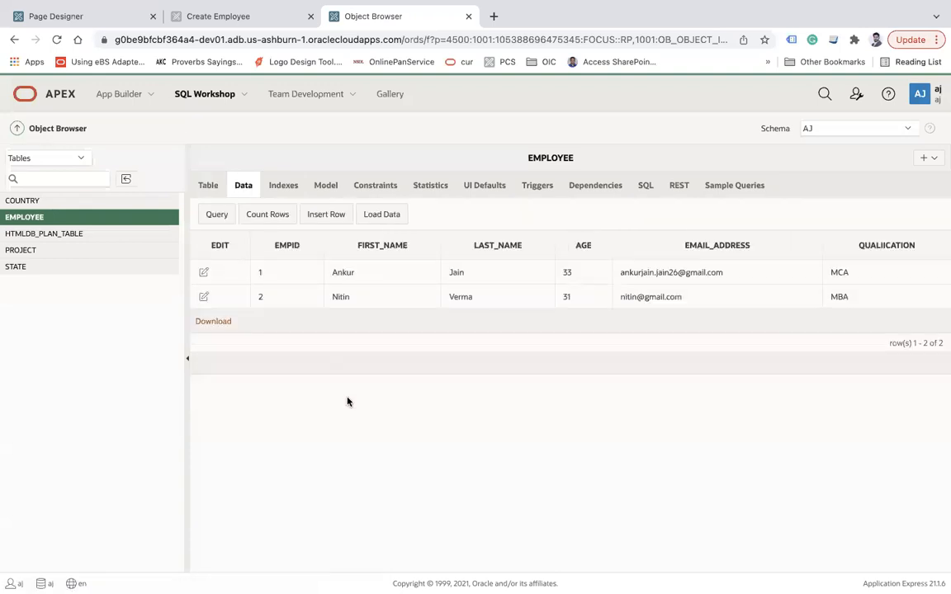
click(208, 184)
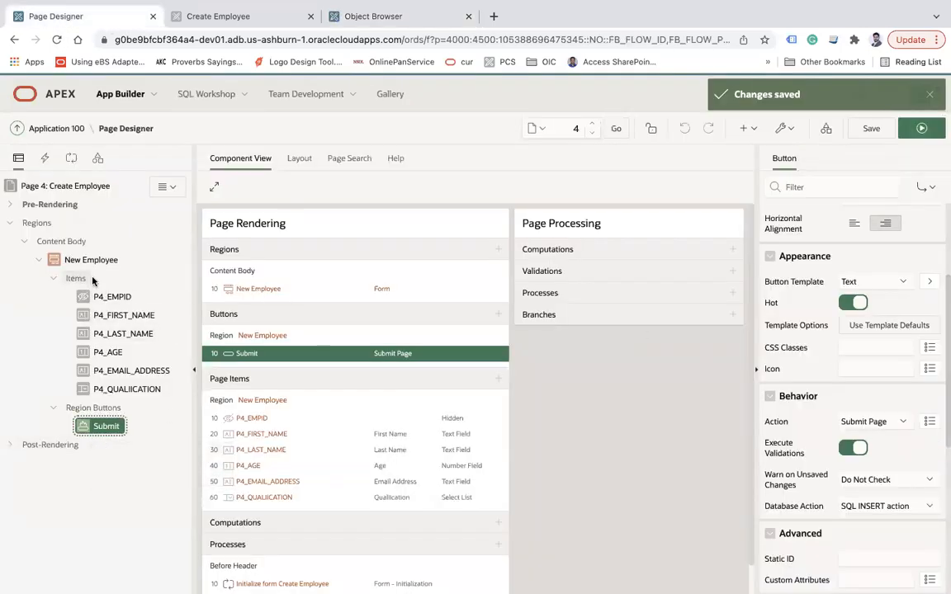
Turn on Edit > Enabled for the New Employee form region's attributes.
click(91, 259)
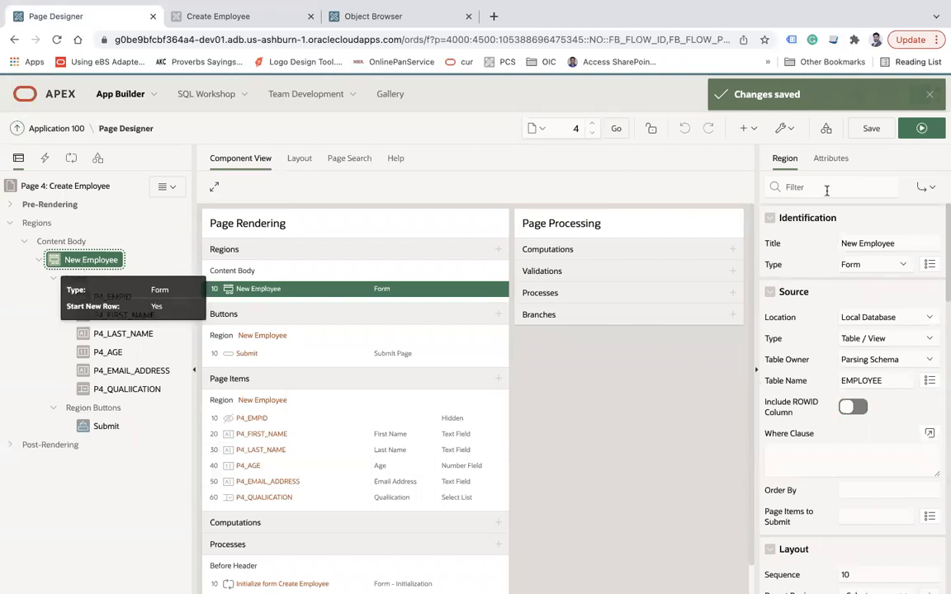
click(830, 158)
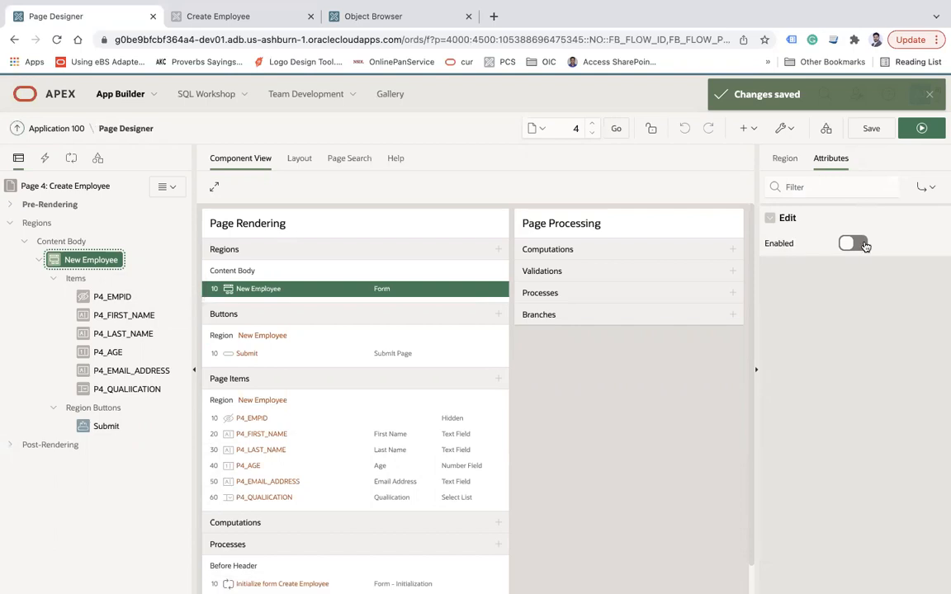
click(851, 242)
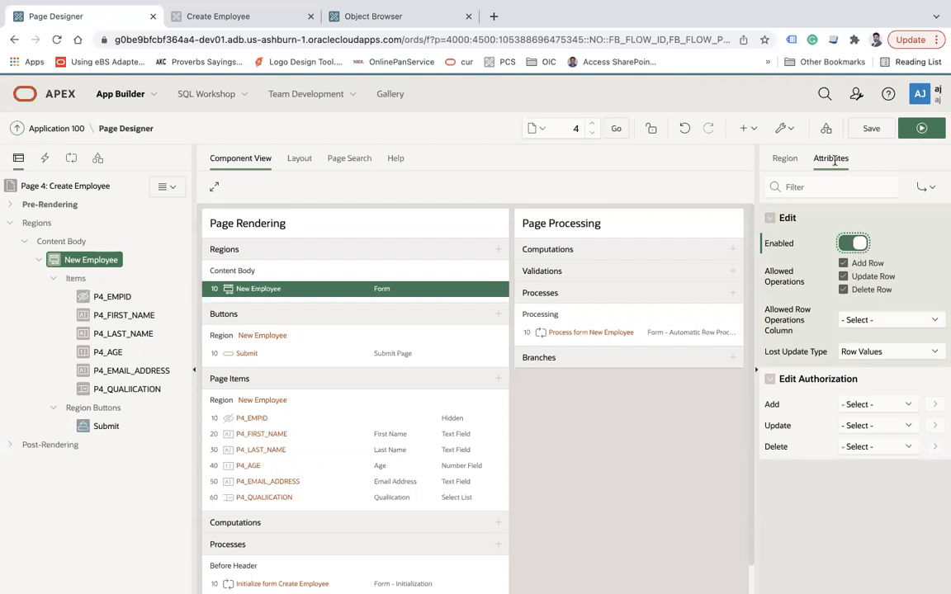
Save the page and launch it with Save and Run Page.
click(91, 259)
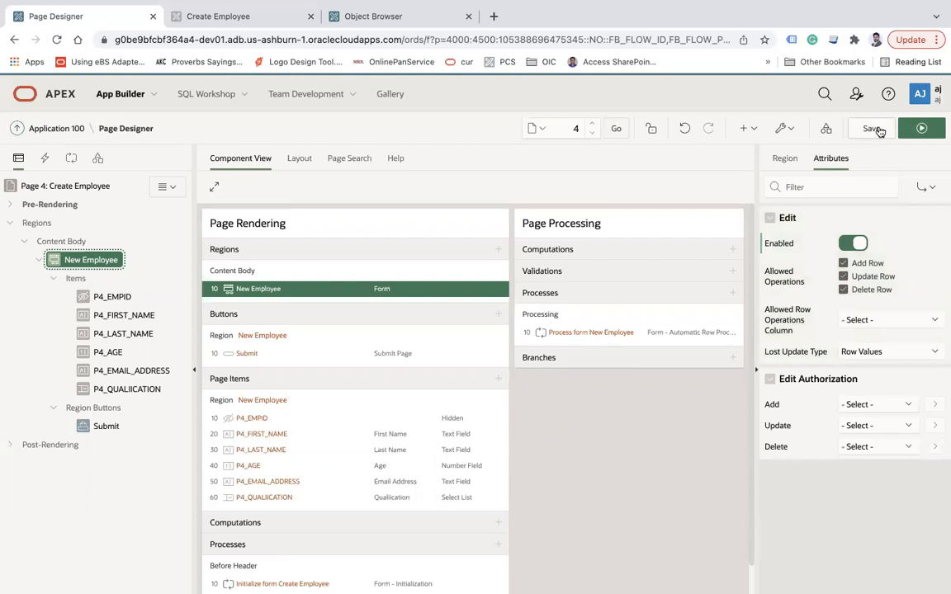
click(871, 129)
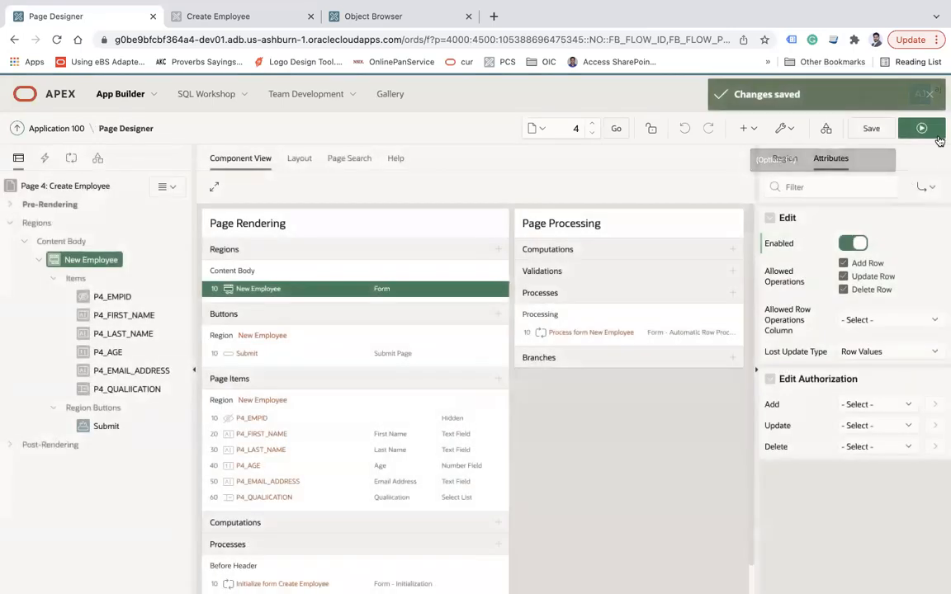
click(921, 128)
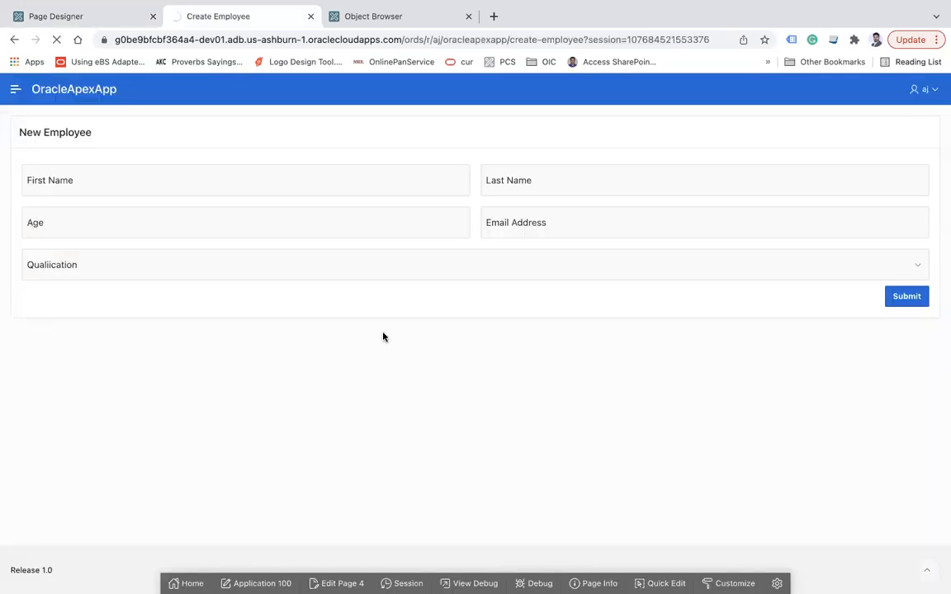
click(244, 179)
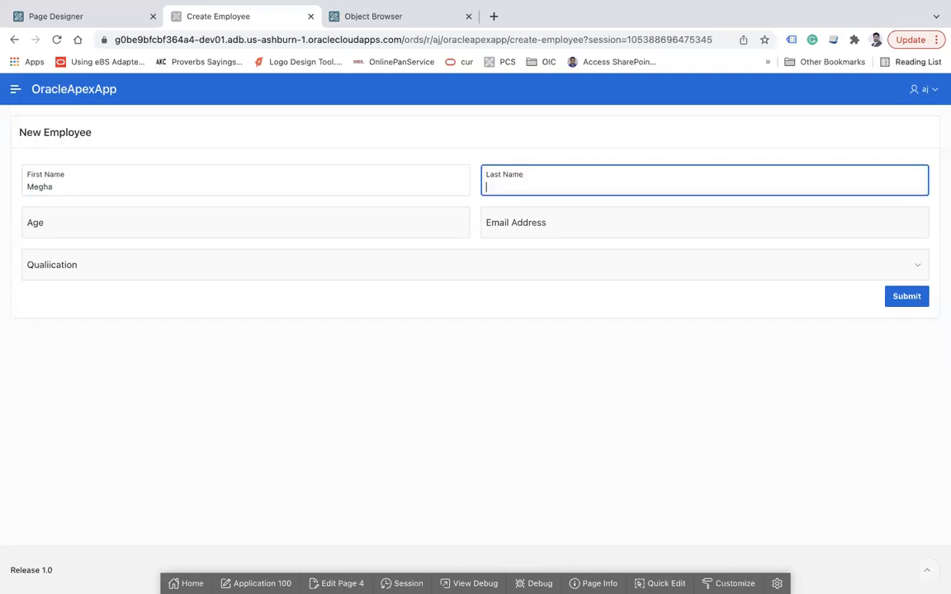
text(Kumari)
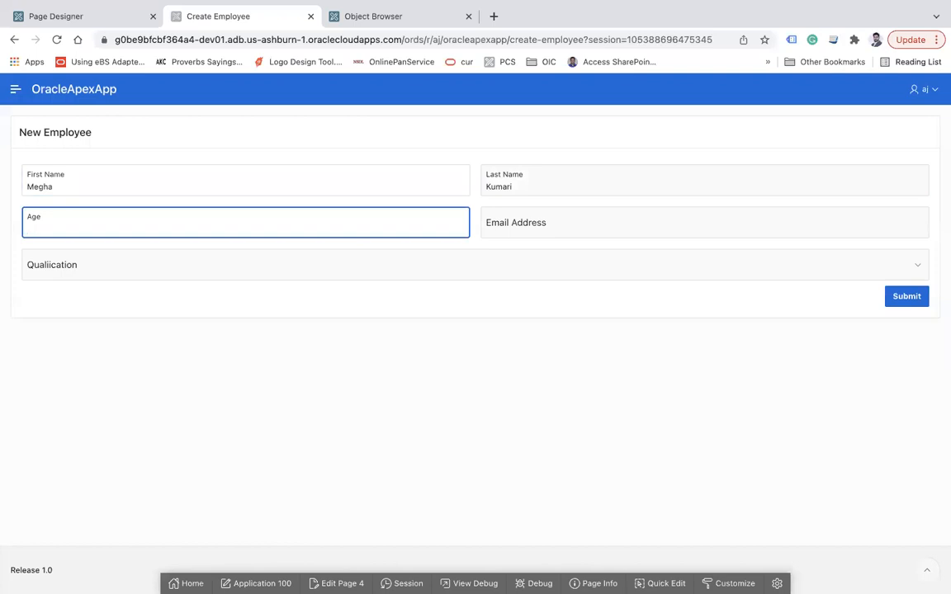
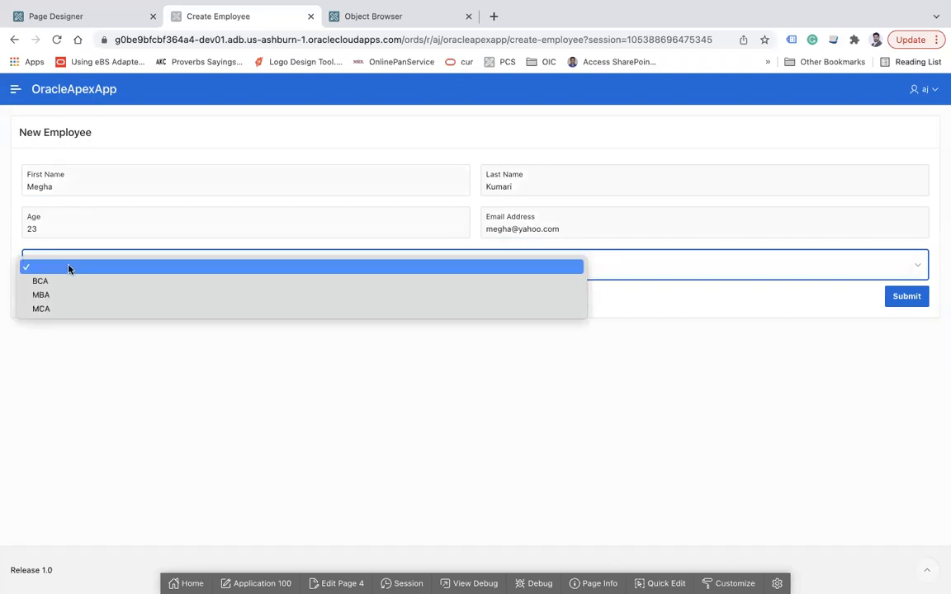
click(40, 294)
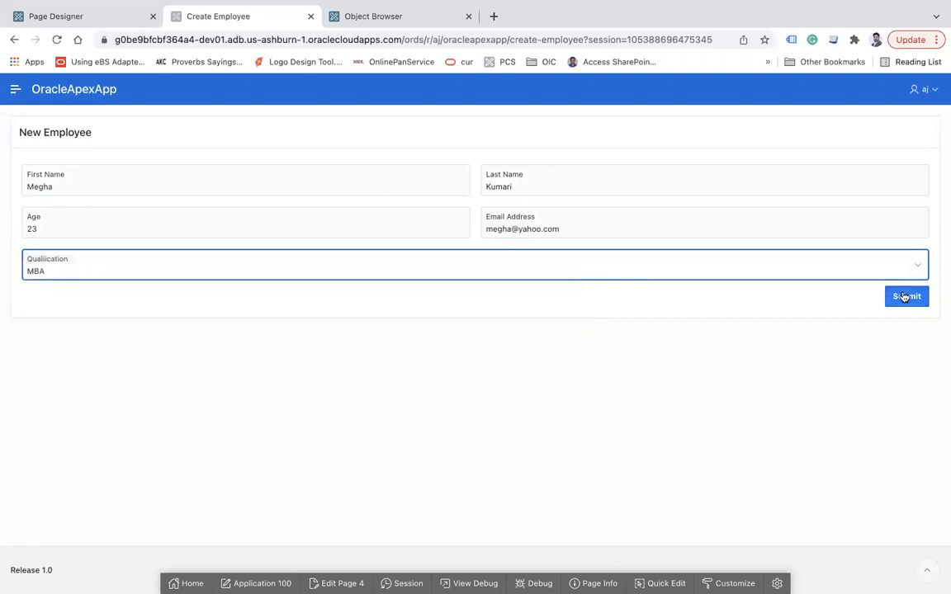
click(906, 298)
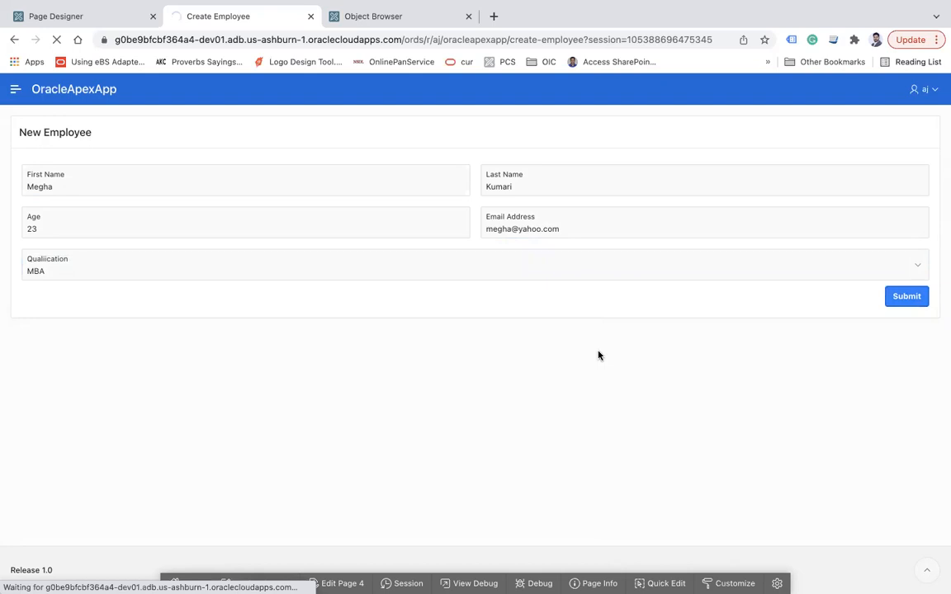
click(905, 298)
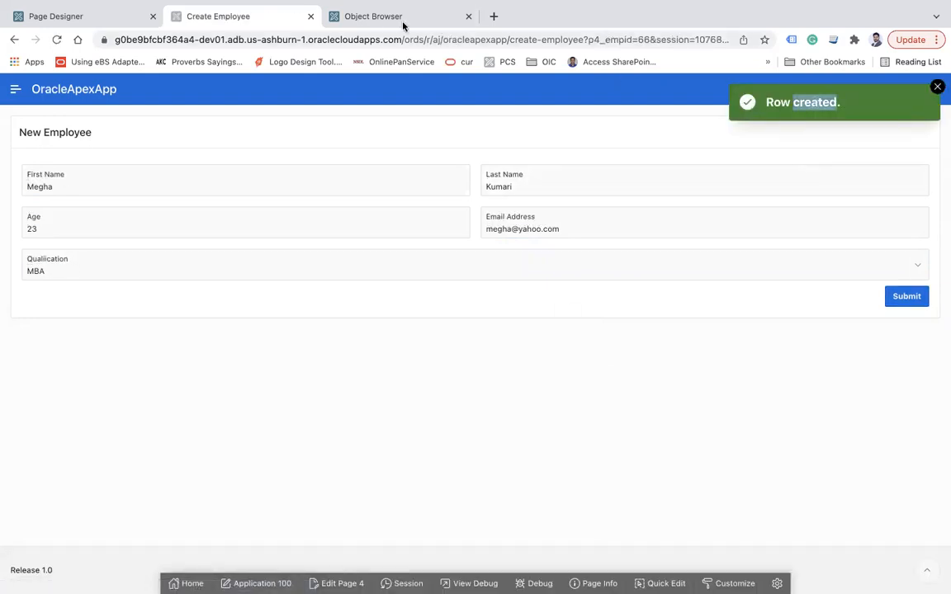
click(373, 16)
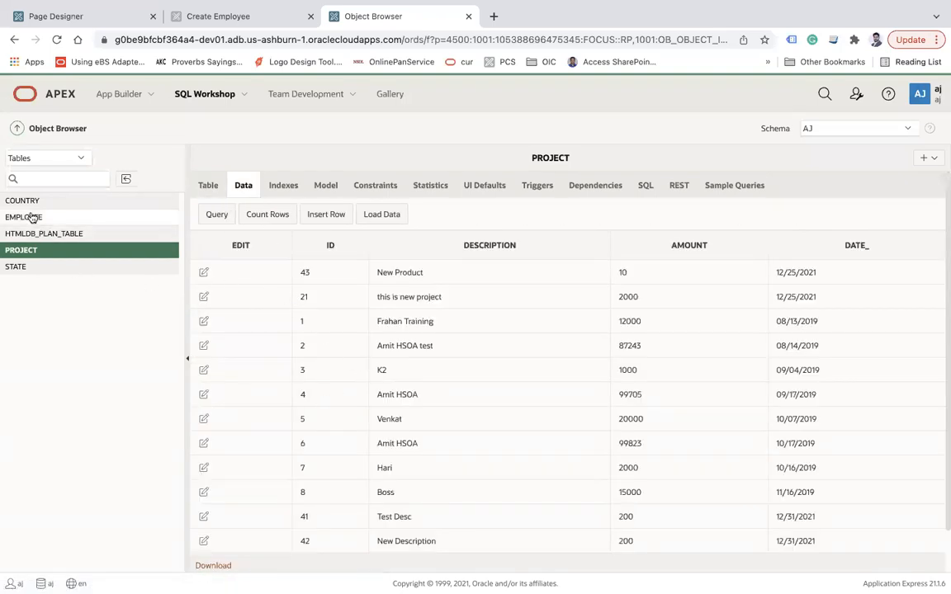
click(23, 218)
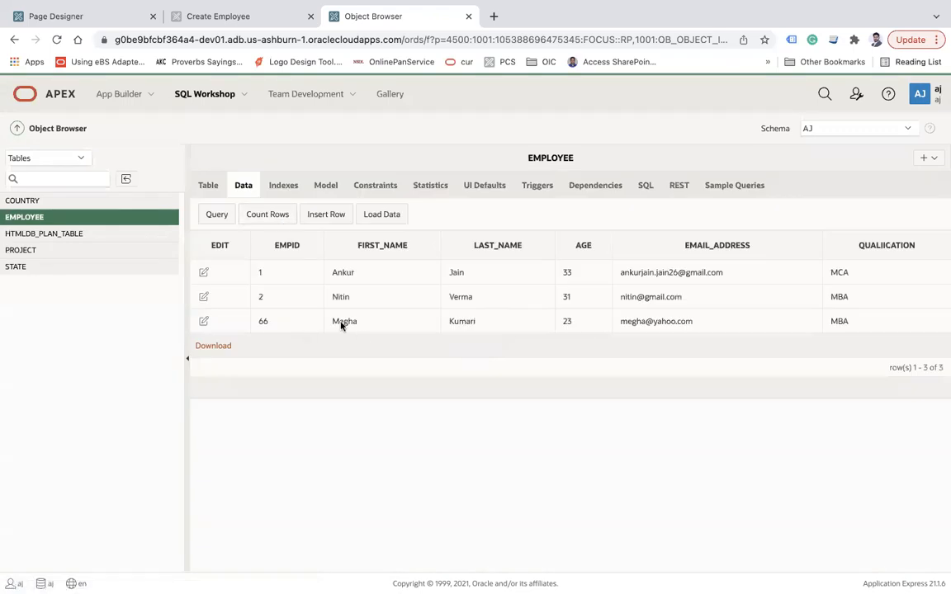